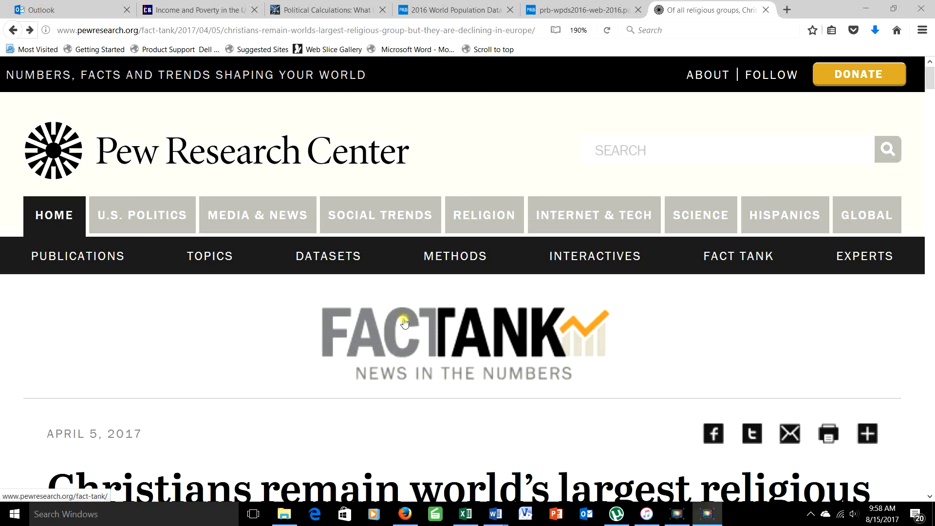
pyautogui.moveTo(542, 389)
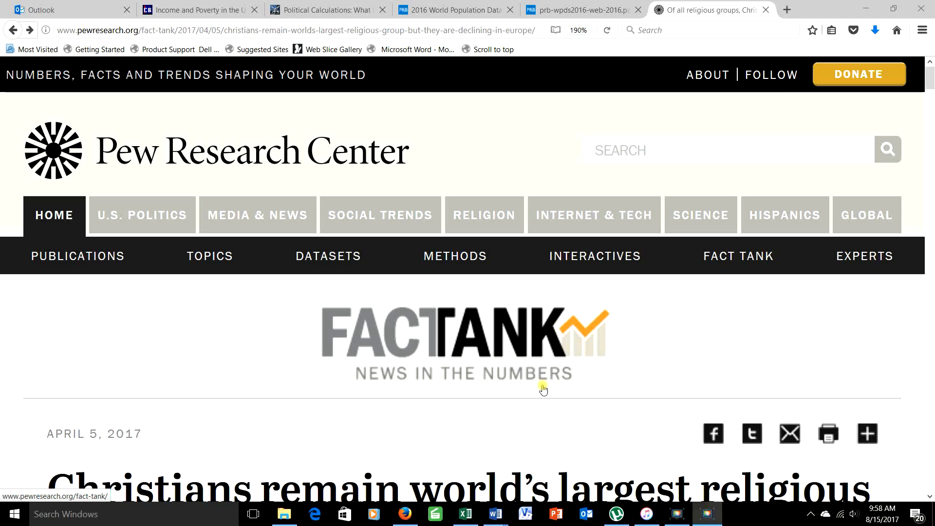
# Scroll down Table A-2 to the household income ratios of selected percentiles
pyautogui.scroll(-3)
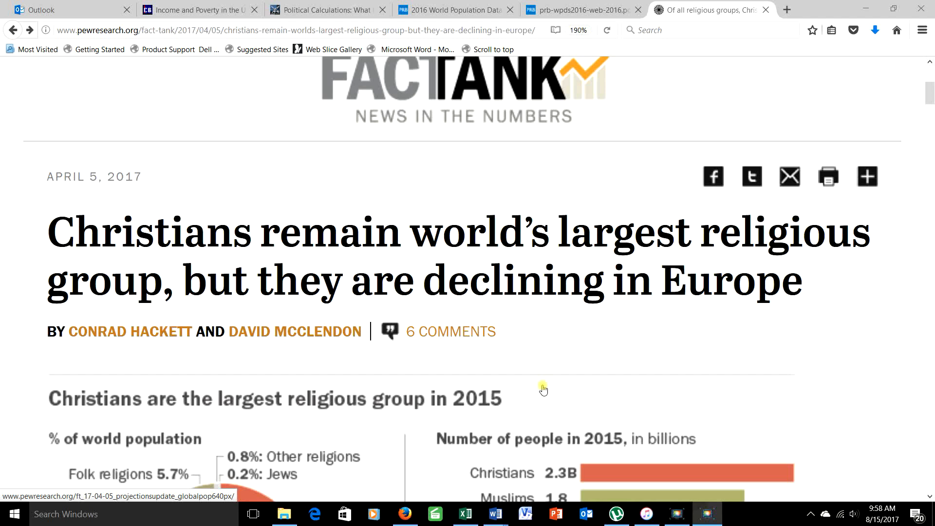
pyautogui.scroll(-3)
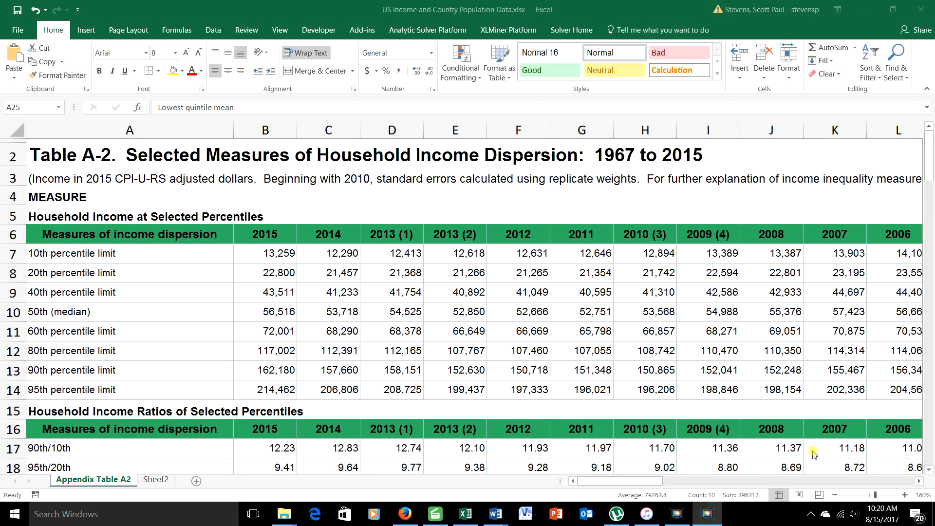
pyautogui.moveTo(673, 453)
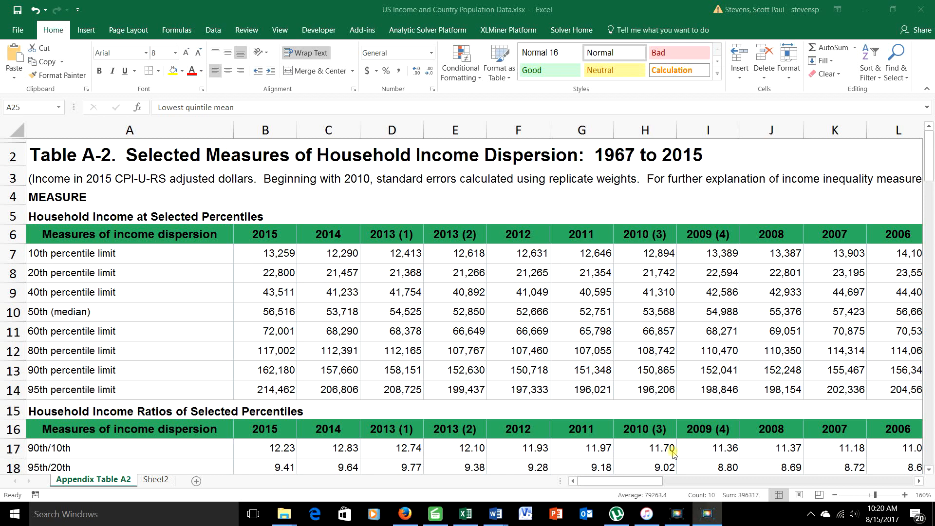
pyautogui.scroll(-3)
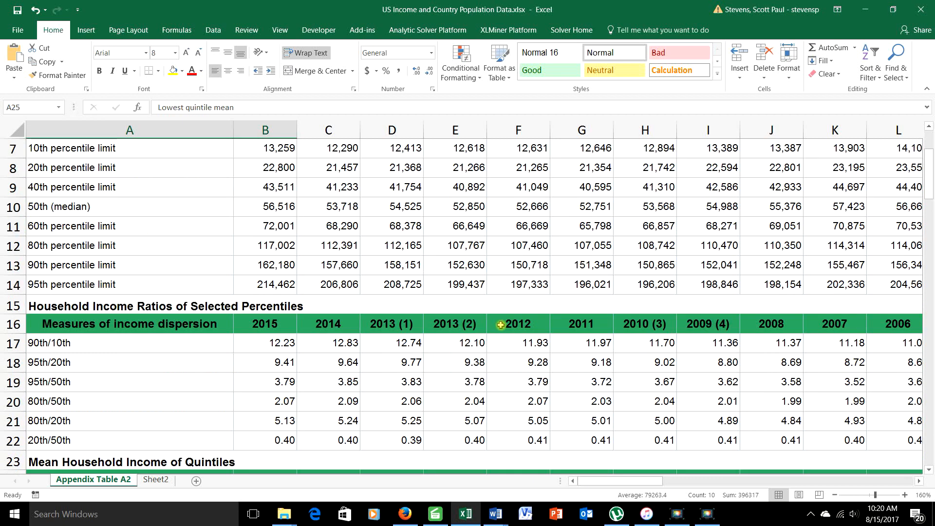
pyautogui.scroll(-3)
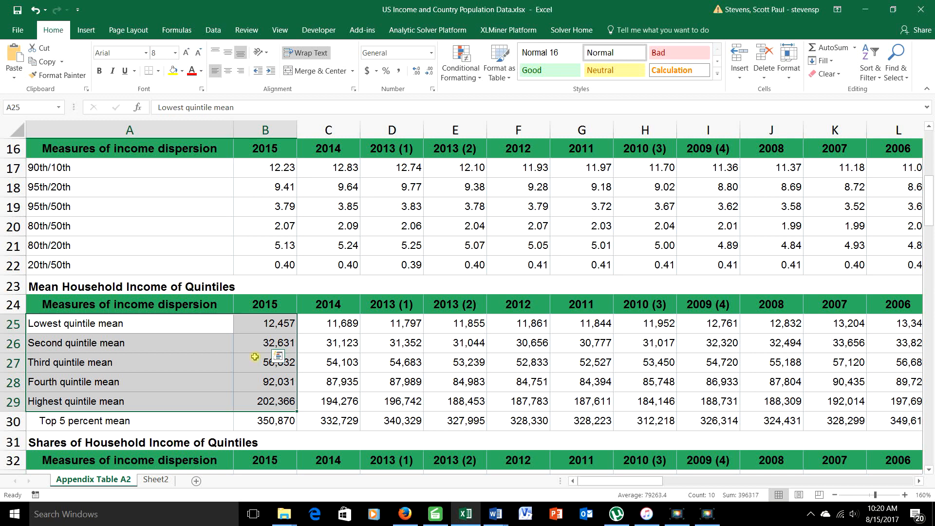
pyautogui.scroll(-3)
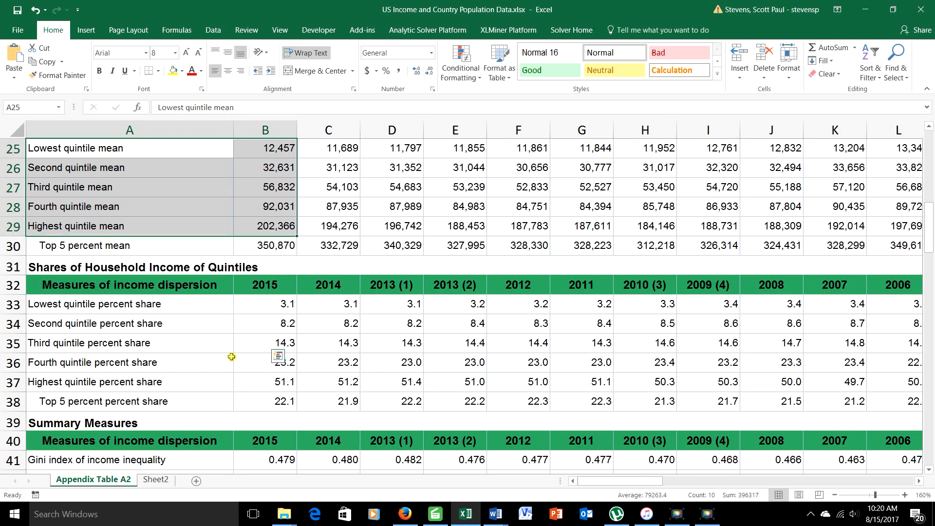
pyautogui.click(390, 362)
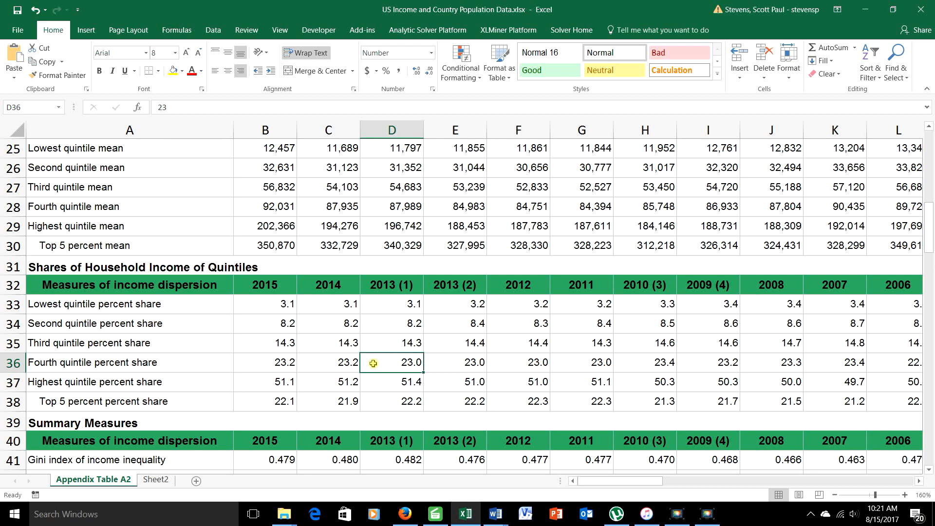
pyautogui.moveTo(238, 325)
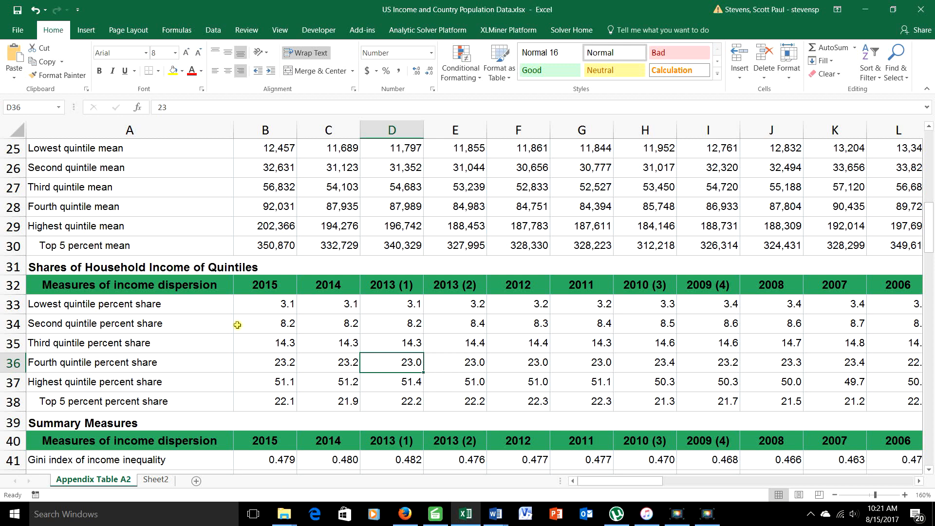
# Select A33:B37, the five quintile share labels with their 2015 percentages
pyautogui.moveTo(265, 303); pyautogui.dragTo(265, 382)
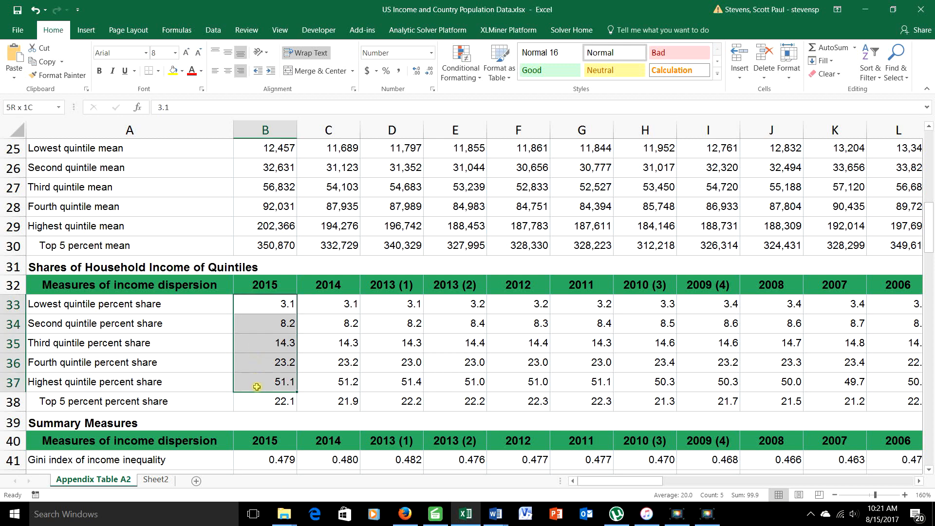
pyautogui.click(265, 400)
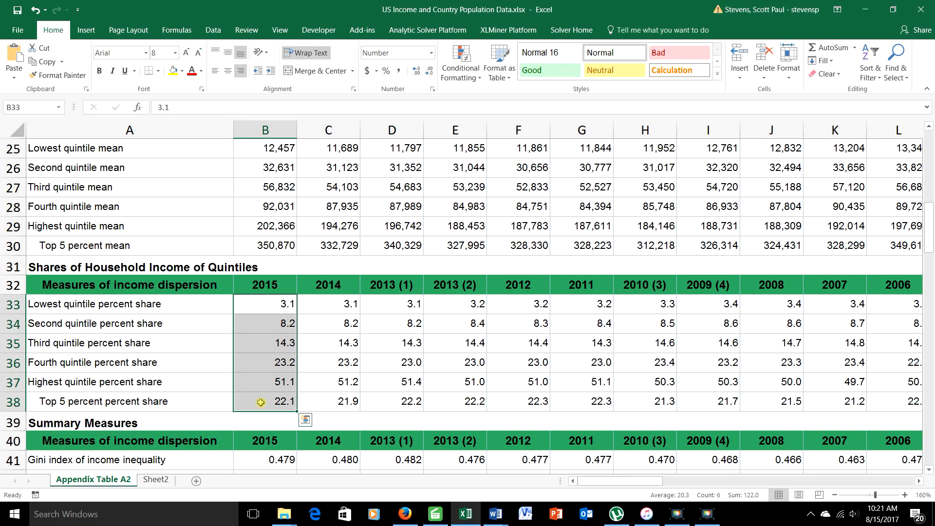
pyautogui.click(265, 421)
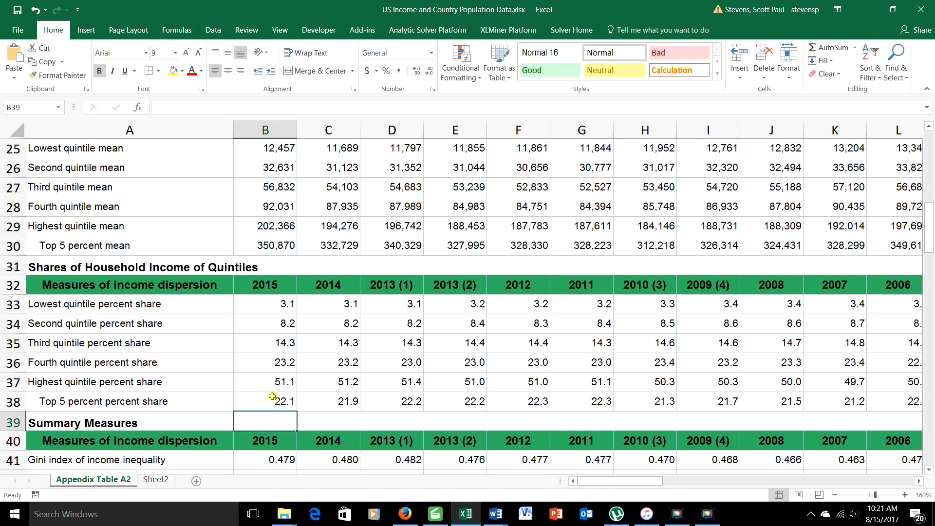
pyautogui.moveTo(117, 302)
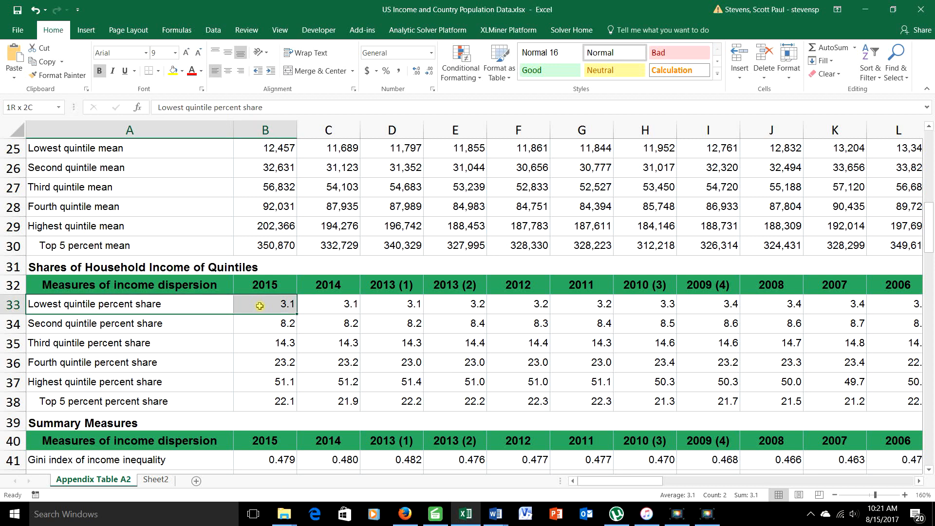
pyautogui.moveTo(259, 304); pyautogui.dragTo(267, 389)
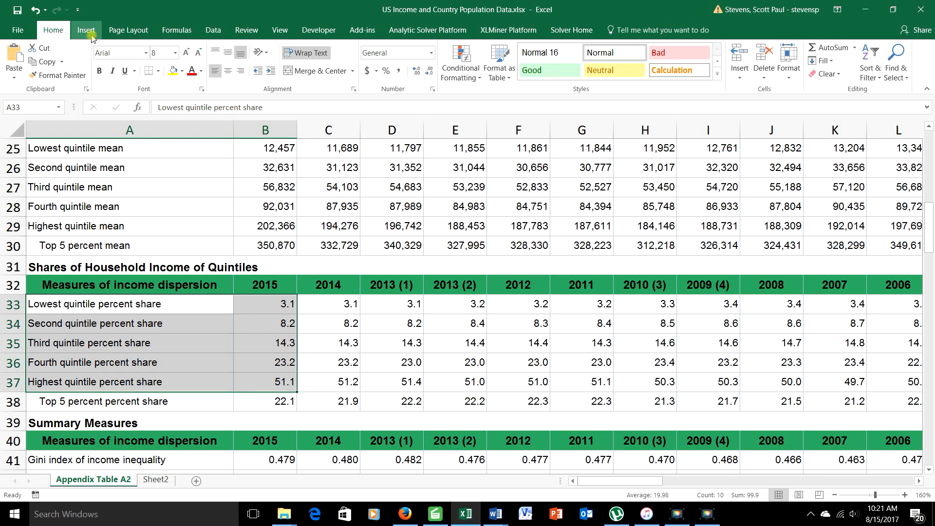
# Insert a 2-D Pie chart of the selected 2015 quintile shares
pyautogui.click(86, 30)
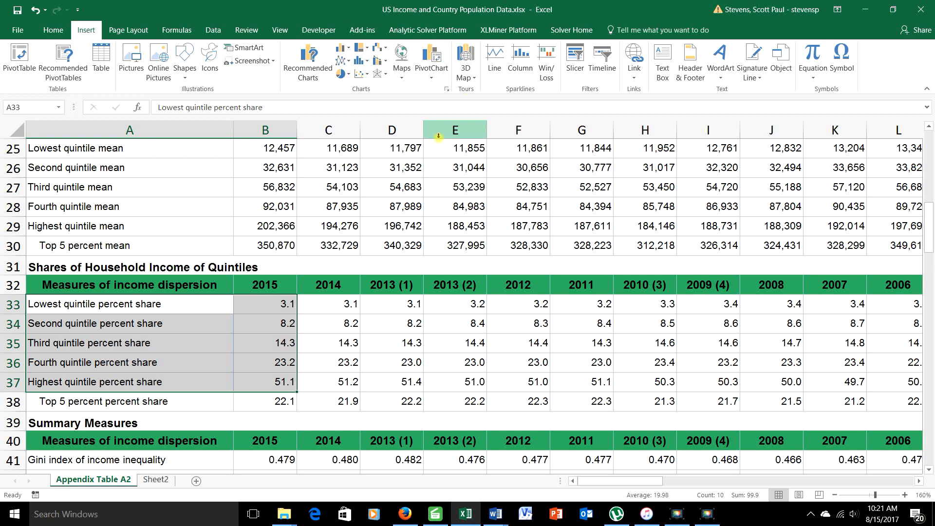
pyautogui.click(342, 60)
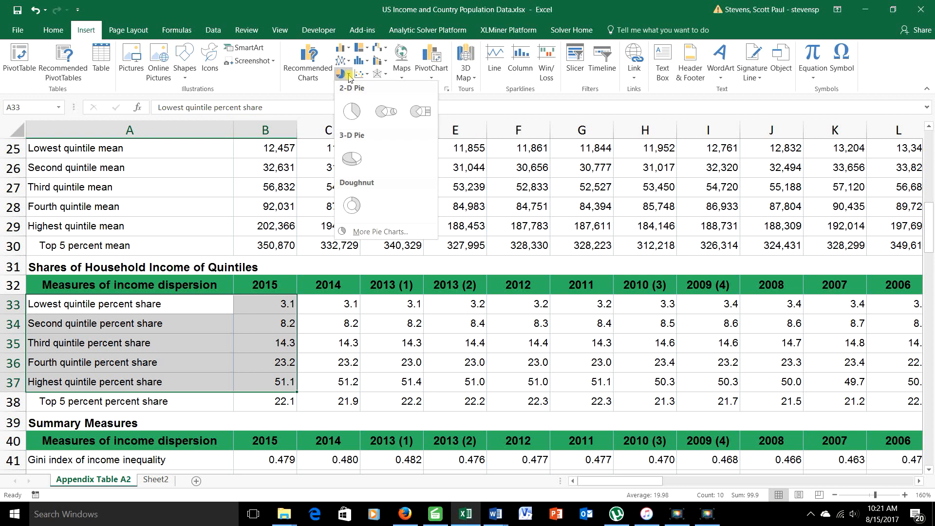
pyautogui.click(351, 157)
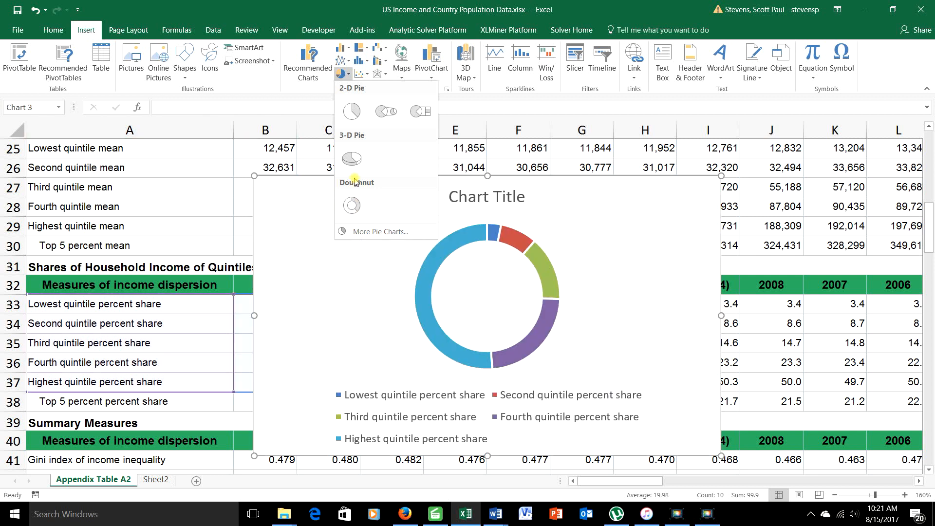
pyautogui.moveTo(351, 156)
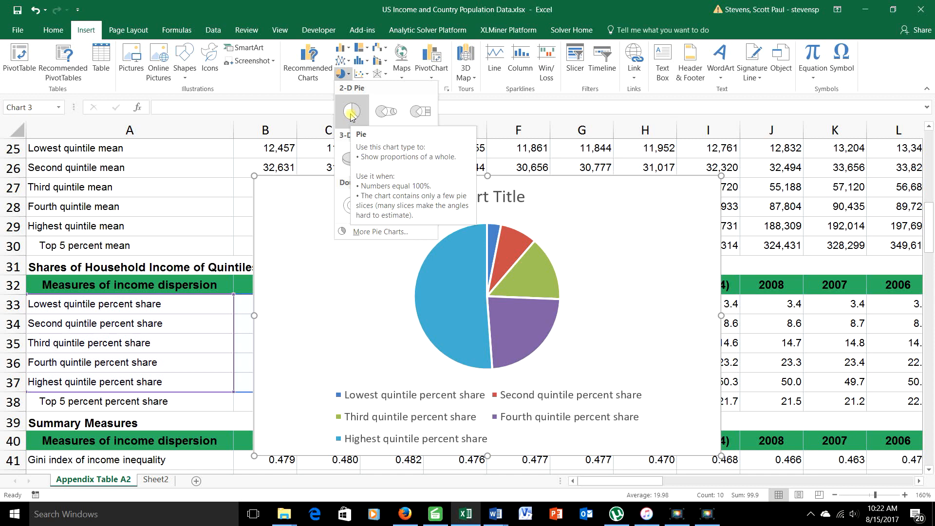
pyautogui.click(351, 111)
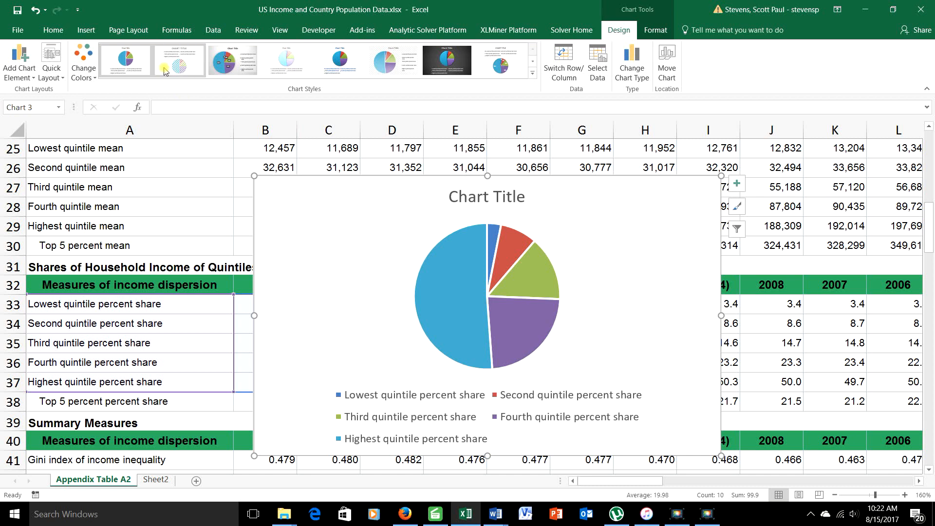
# Preview glossy and dark chart styles, then apply the style with percentage slice labels
pyautogui.click(231, 60)
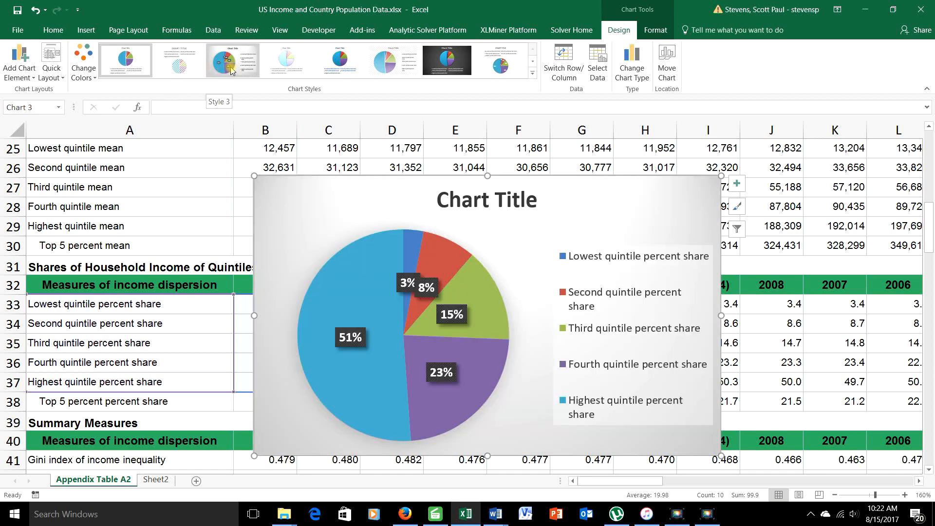
pyautogui.click(339, 60)
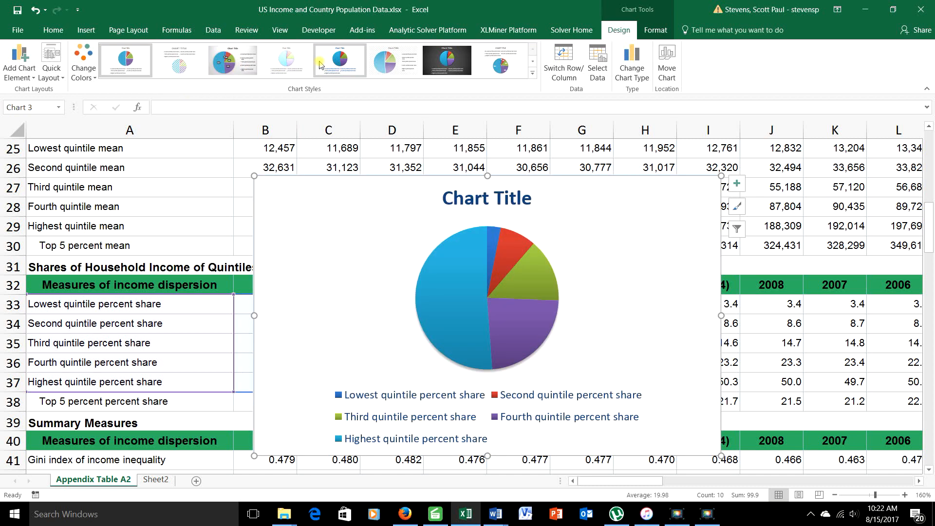
pyautogui.click(446, 60)
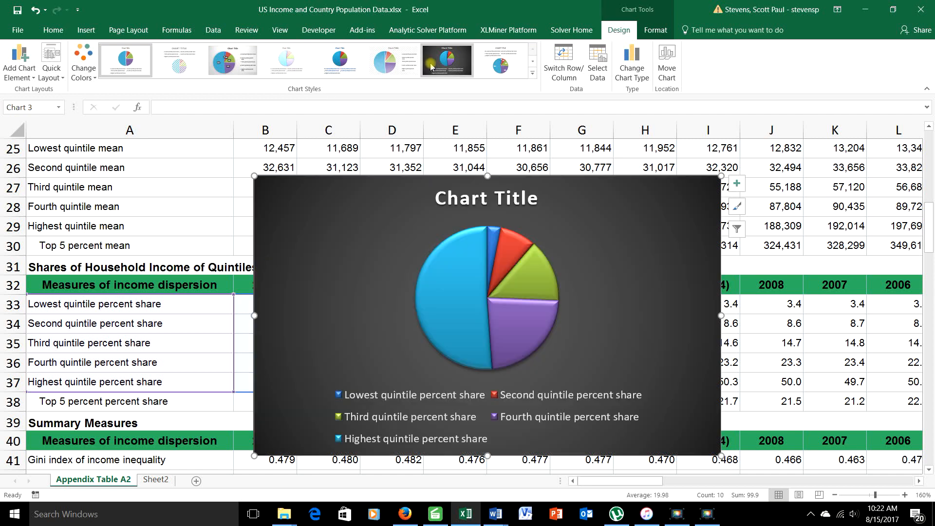
pyautogui.click(232, 59)
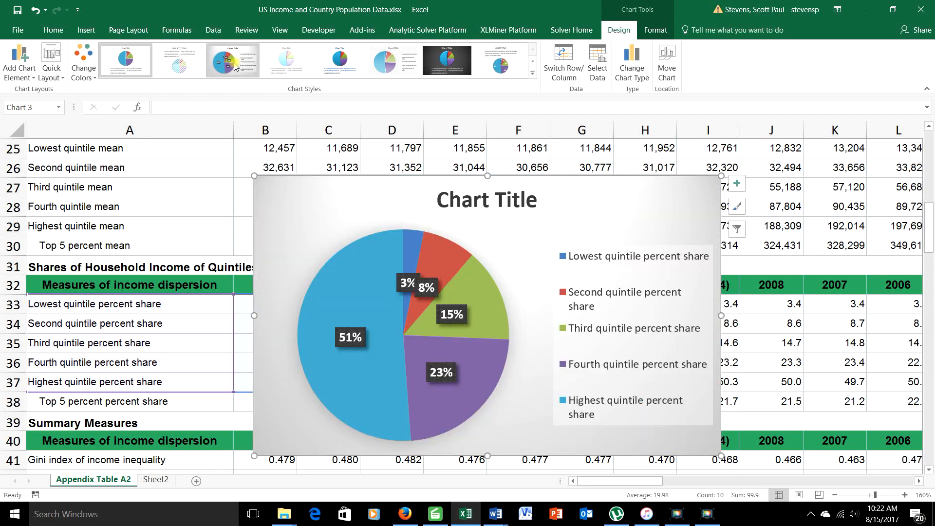
pyautogui.moveTo(232, 61)
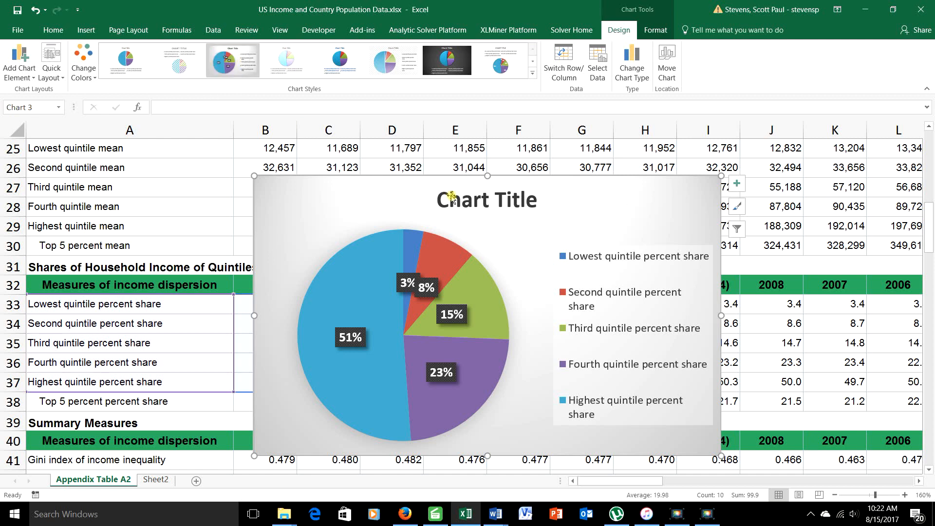
# Retitle the chart 'Dispersion of US Income, 2015'
pyautogui.click(485, 199)
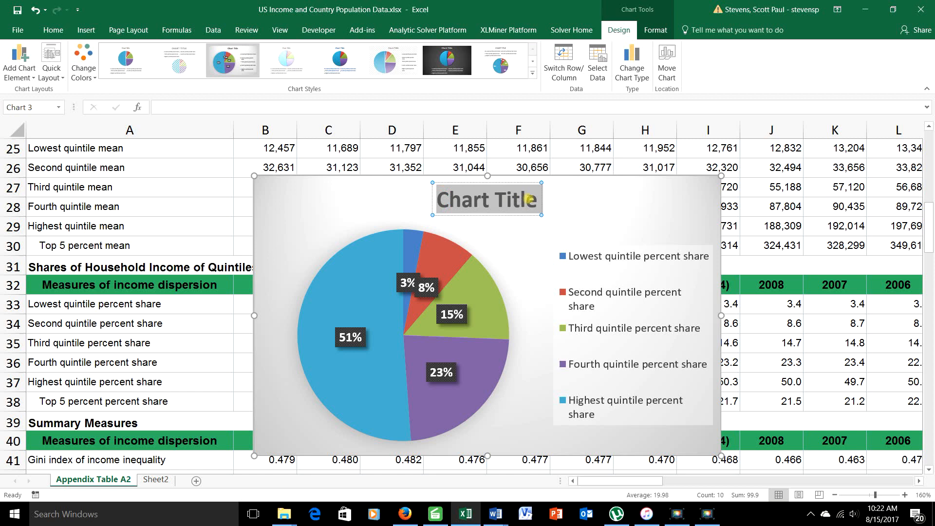
pyautogui.write('D')
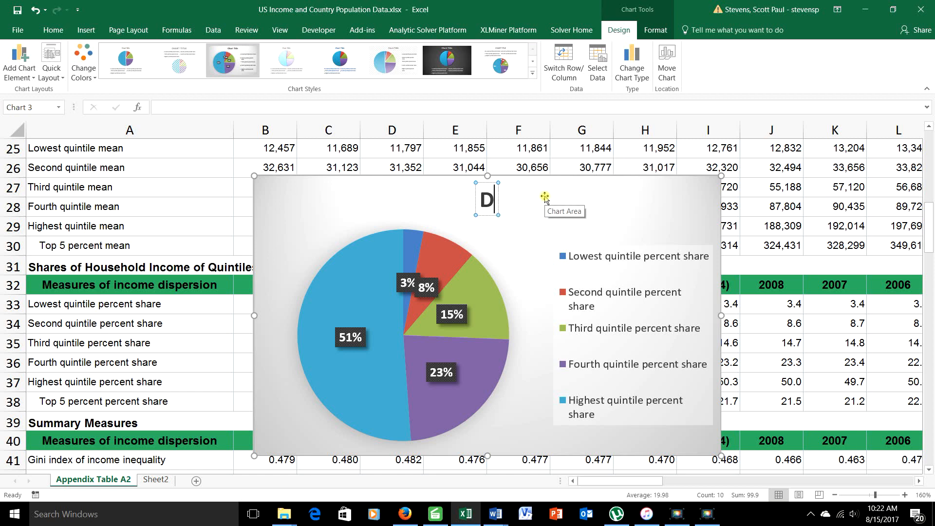
pyautogui.write('ispersion of US')
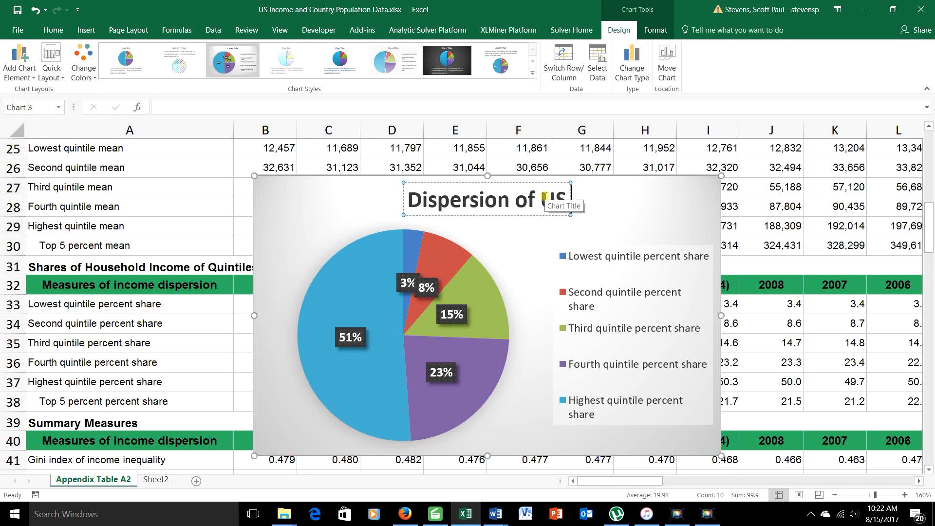
pyautogui.write('Income, 2015')
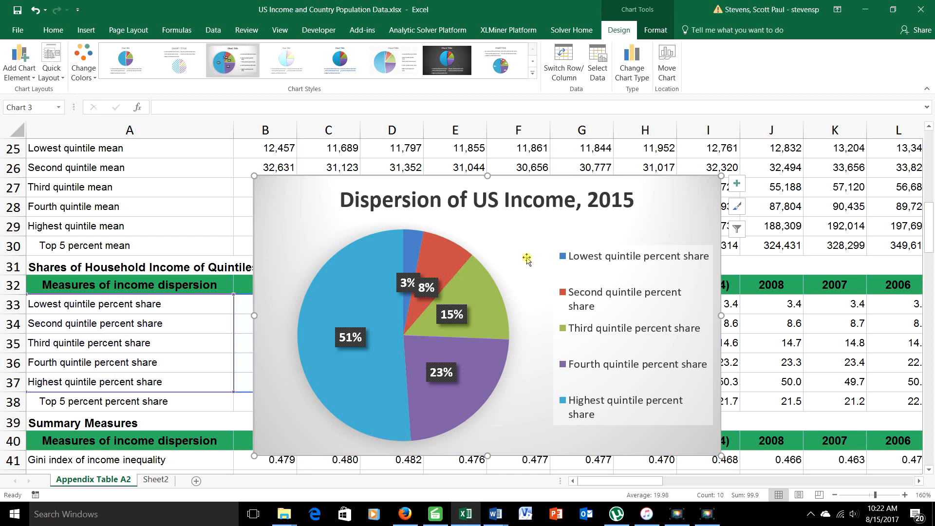
pyautogui.moveTo(570, 397)
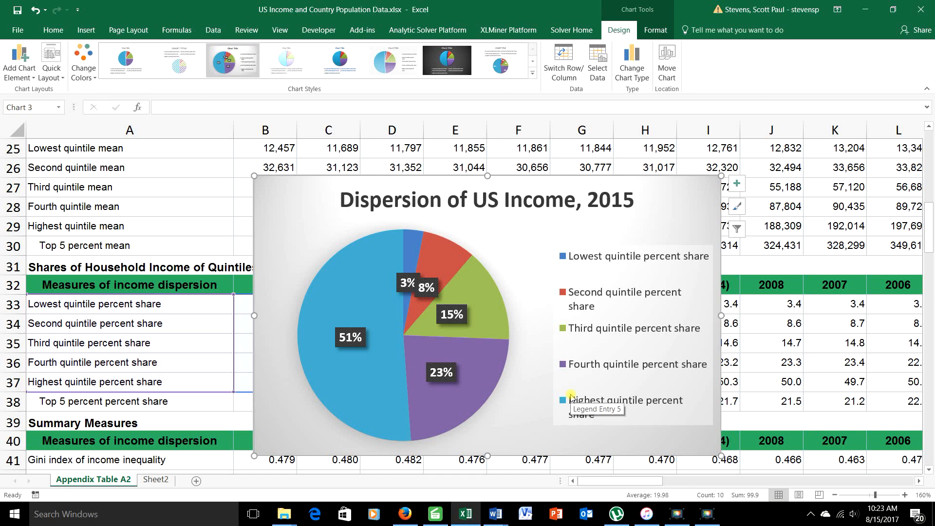
pyautogui.moveTo(516, 320)
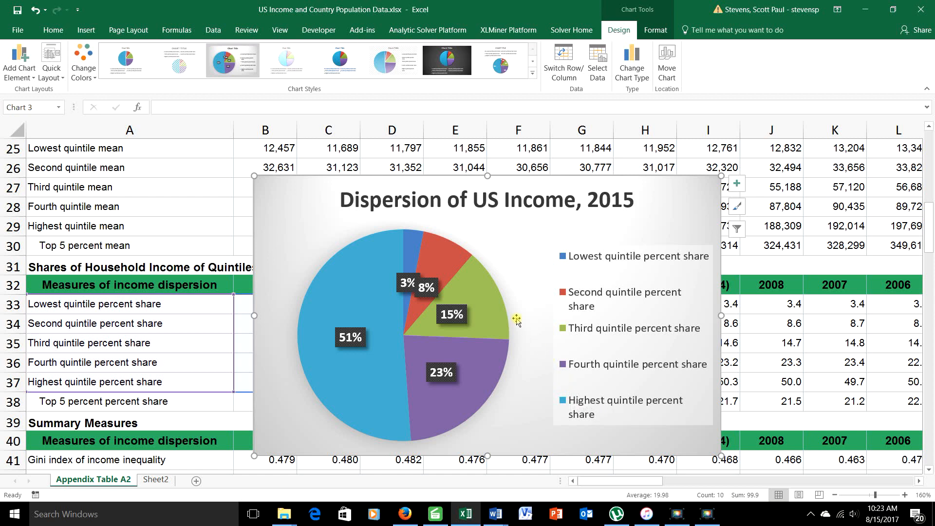
pyautogui.moveTo(516, 320)
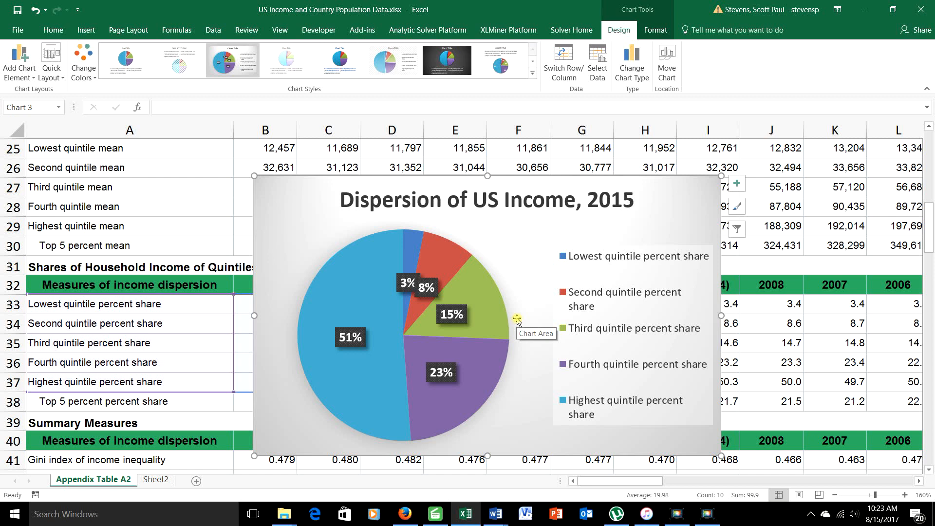
pyautogui.moveTo(515, 313)
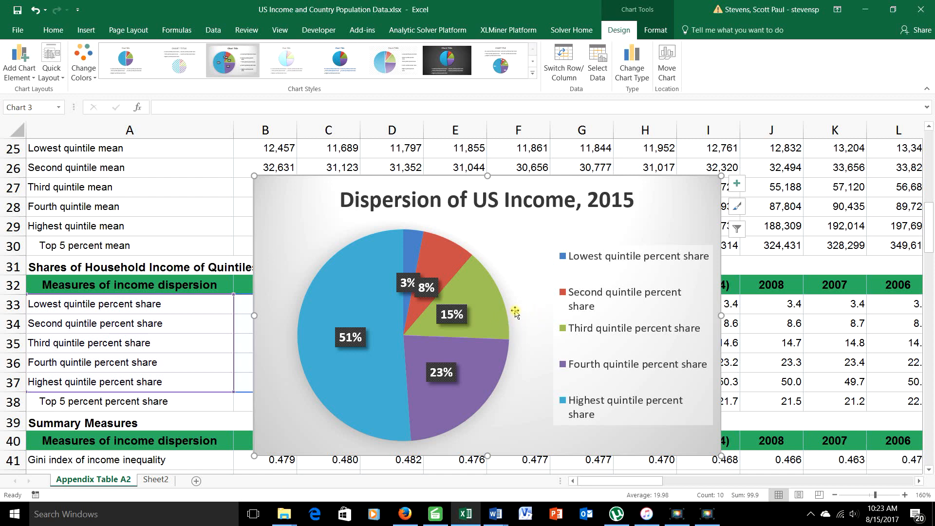
pyautogui.moveTo(298, 363)
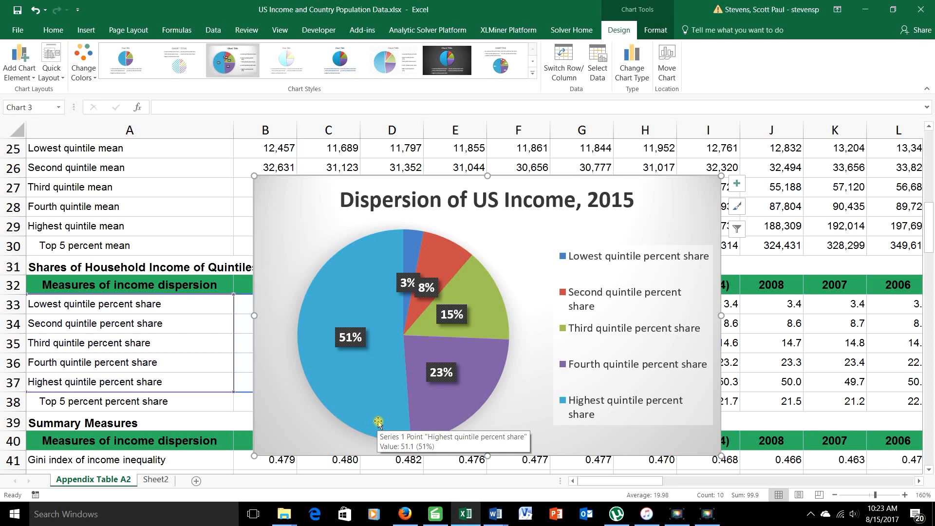
pyautogui.moveTo(503, 371)
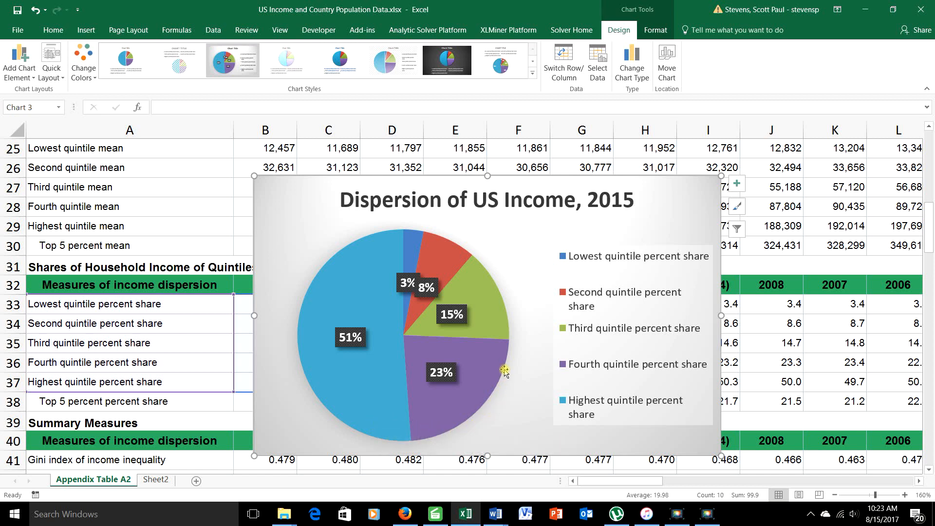
pyautogui.moveTo(488, 281)
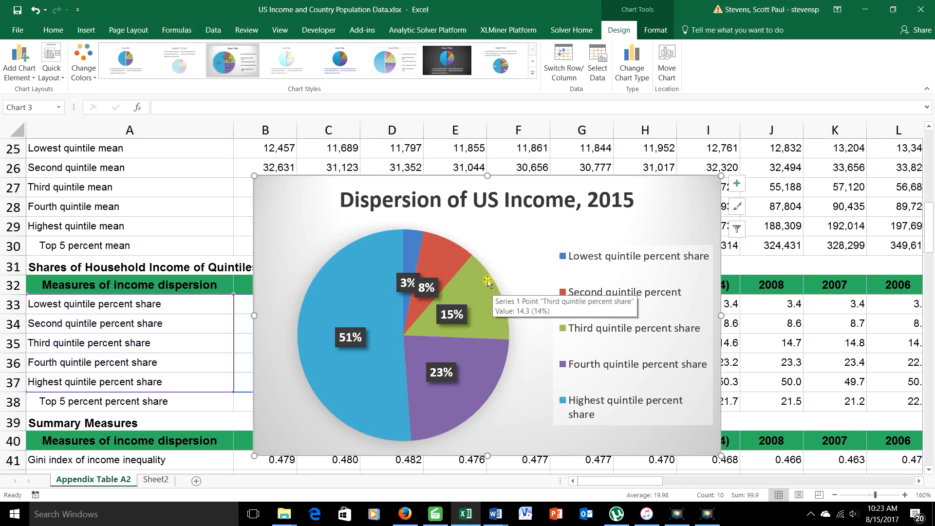
pyautogui.moveTo(441, 244)
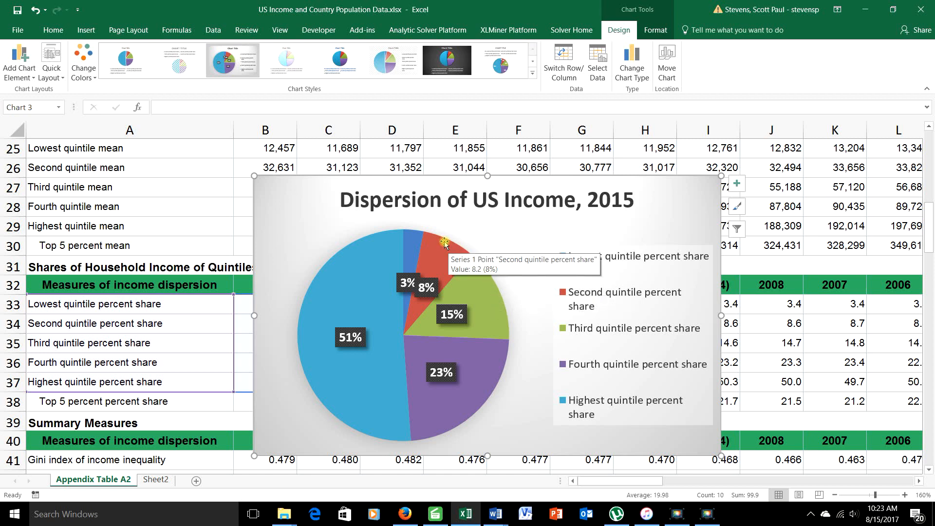
pyautogui.moveTo(418, 236)
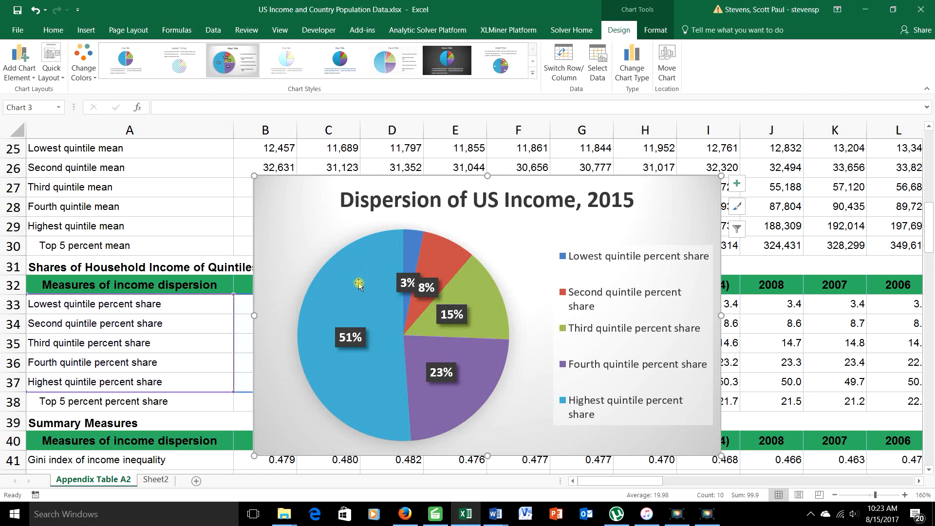
pyautogui.moveTo(357, 283)
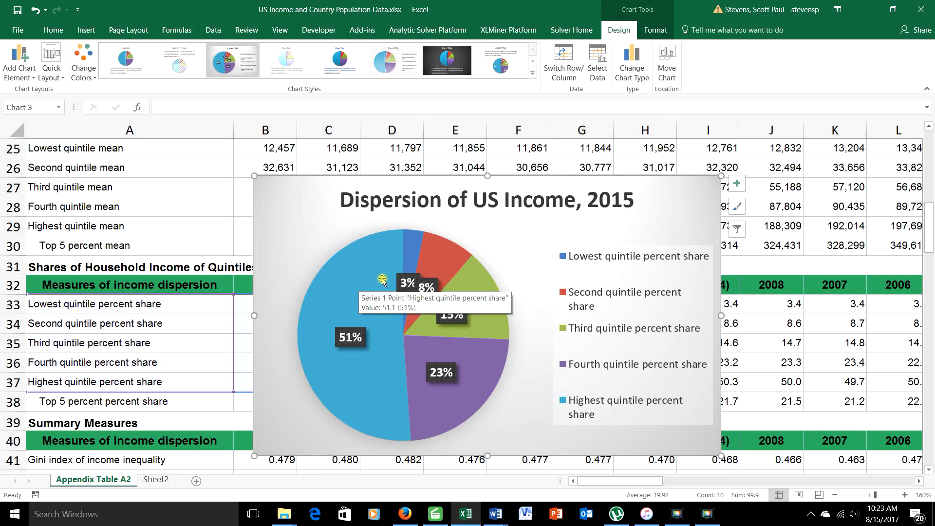
pyautogui.moveTo(406, 255)
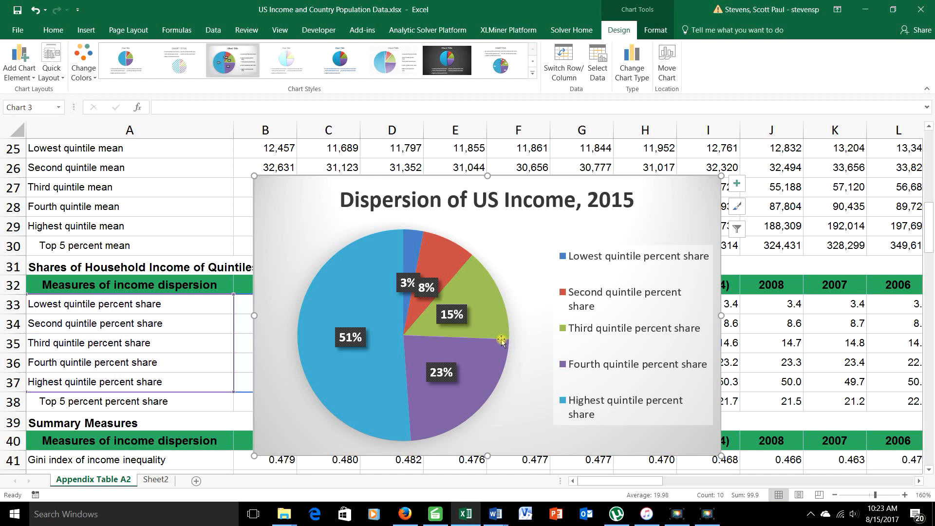
pyautogui.moveTo(500, 341)
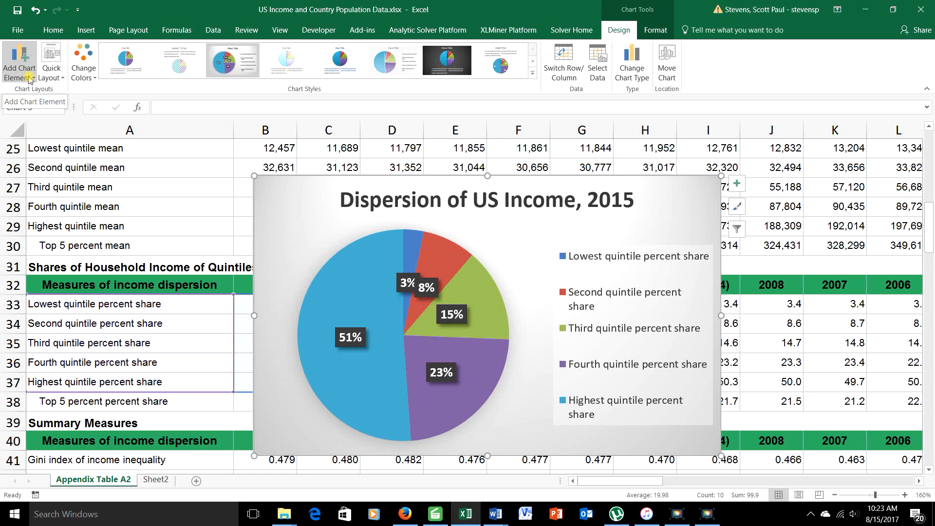
# From Add Chart Element, keep the title above the pie and reach the Data Labels choices
pyautogui.click(128, 168)
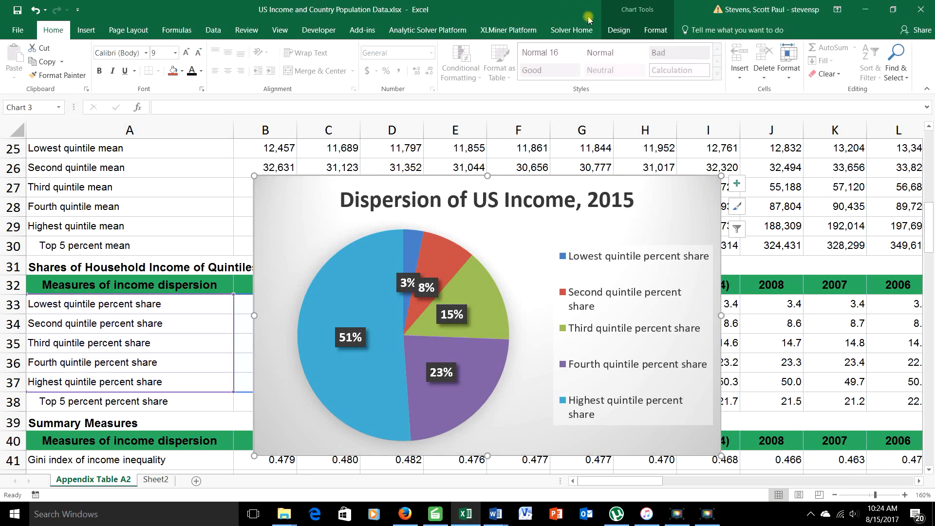
pyautogui.click(617, 30)
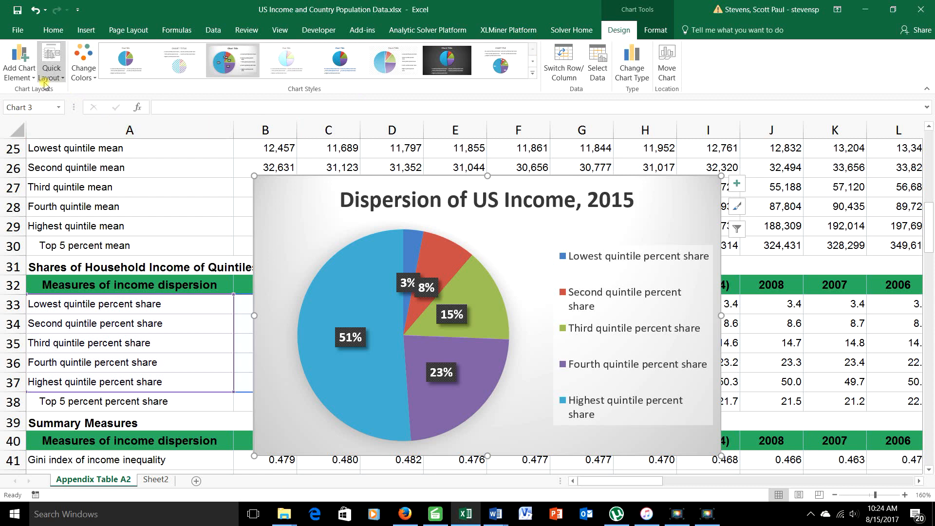
pyautogui.click(18, 61)
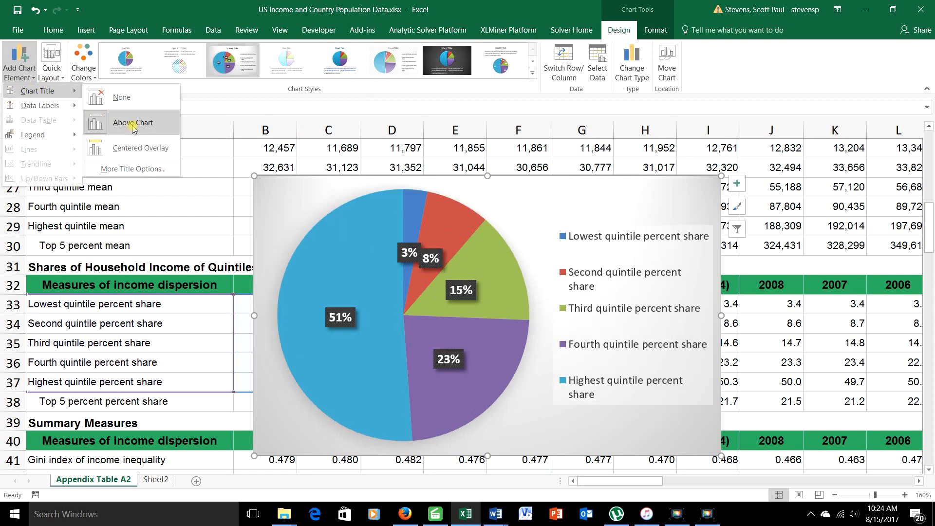
pyautogui.moveTo(126, 118)
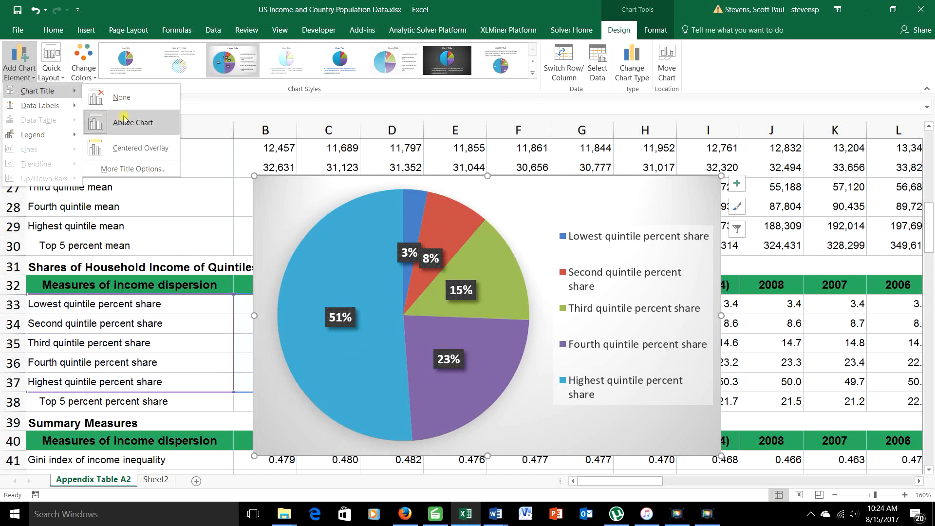
pyautogui.click(132, 123)
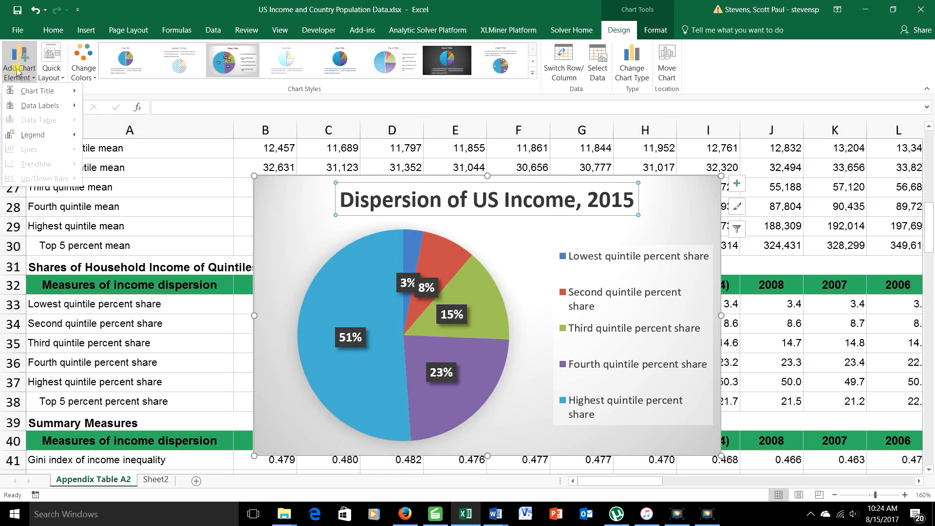
pyautogui.click(40, 105)
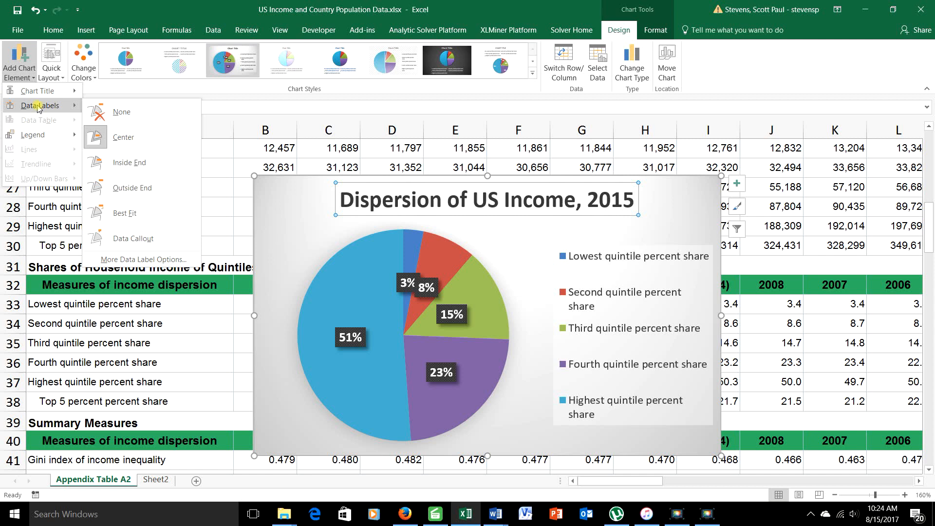
# Preview the center, inside end, outside end and best-fit data label positions
pyautogui.click(129, 163)
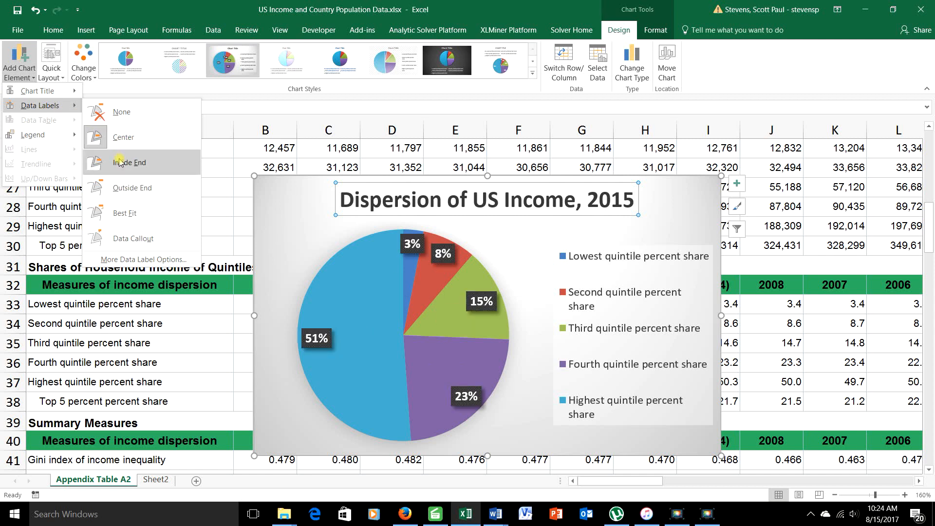
pyautogui.click(132, 188)
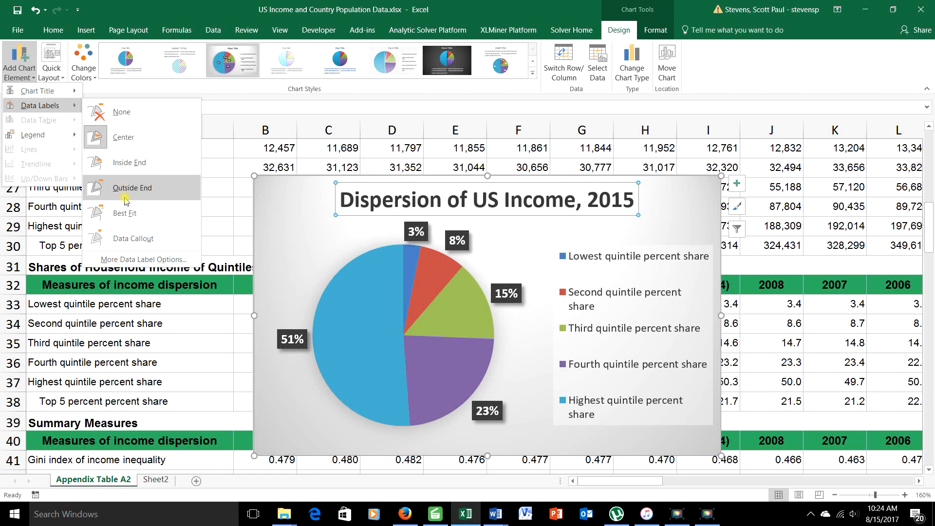
pyautogui.click(124, 214)
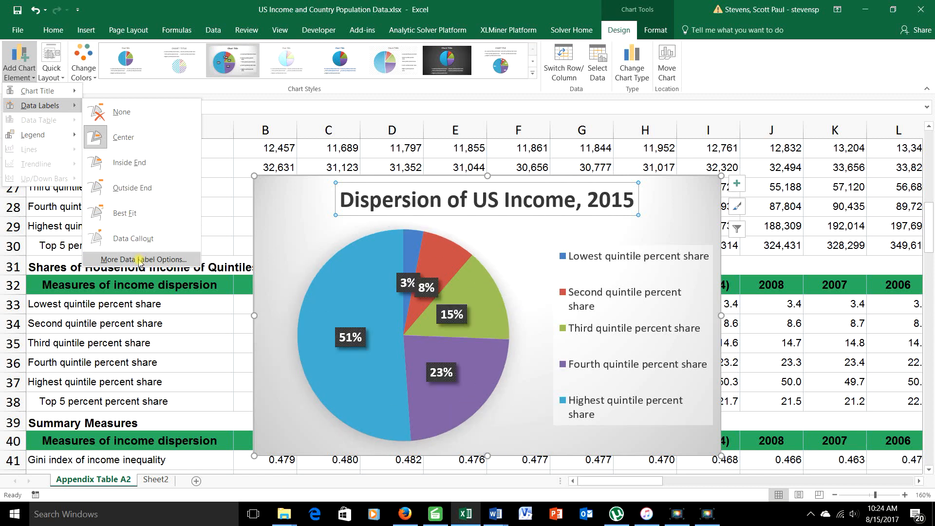
pyautogui.click(133, 242)
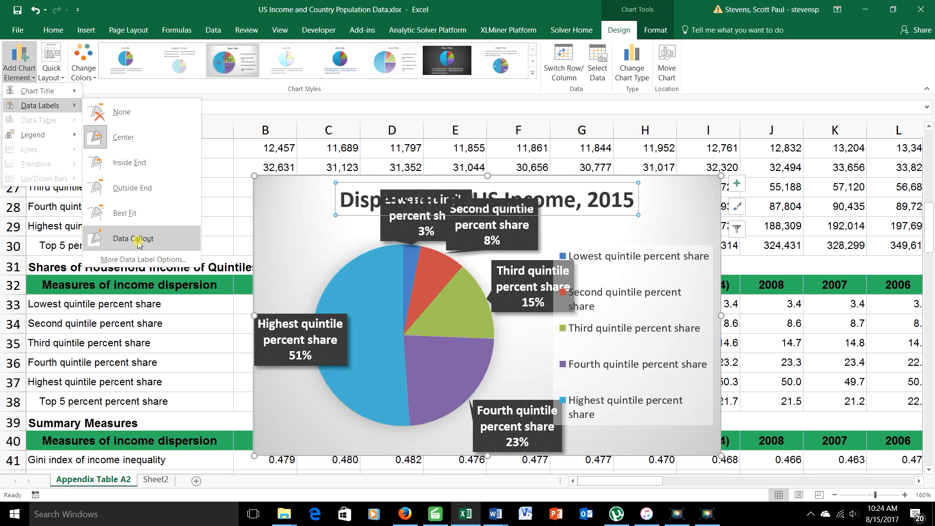
pyautogui.click(123, 137)
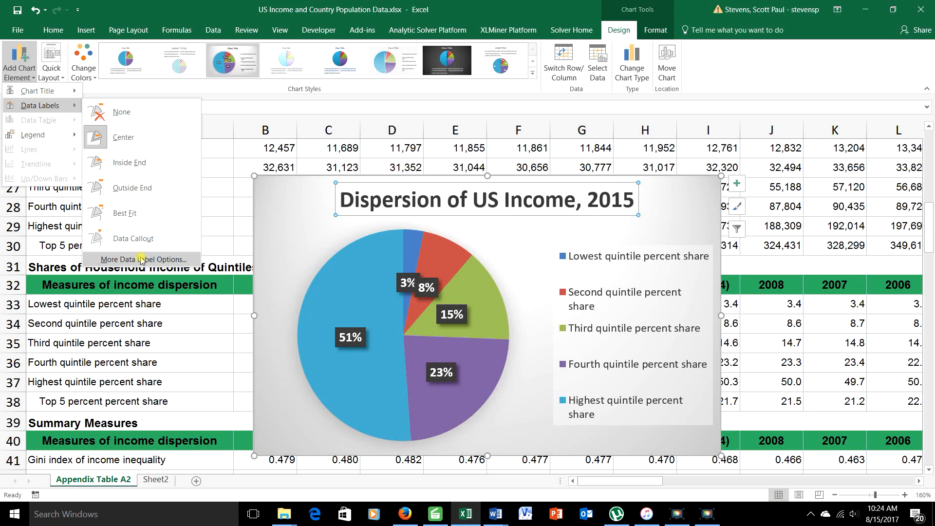
# In Format Data Labels, show category names with percentages separated by a new line
pyautogui.click(143, 259)
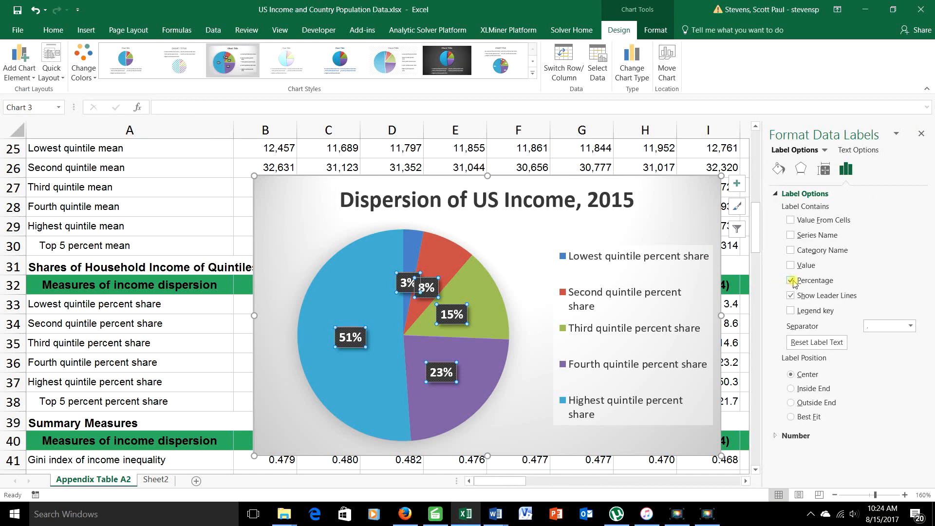
pyautogui.click(791, 281)
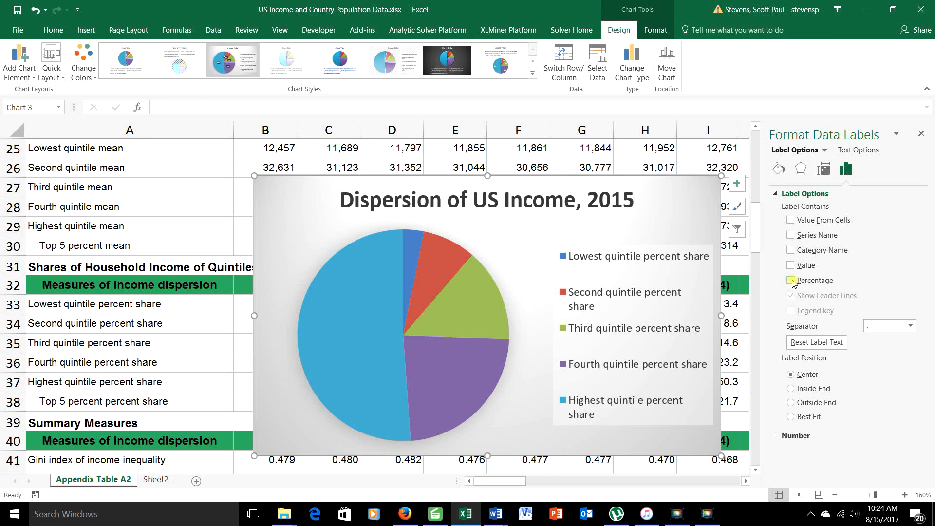
pyautogui.click(790, 250)
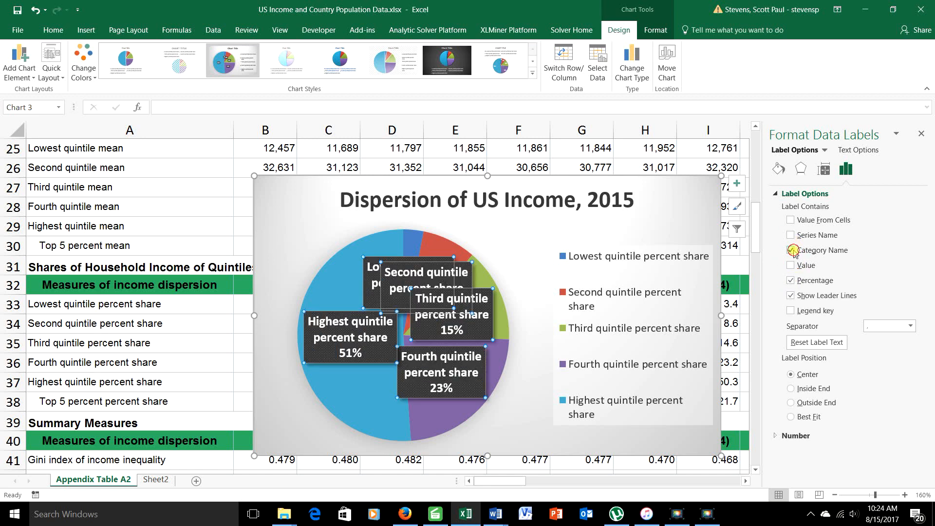
pyautogui.click(791, 250)
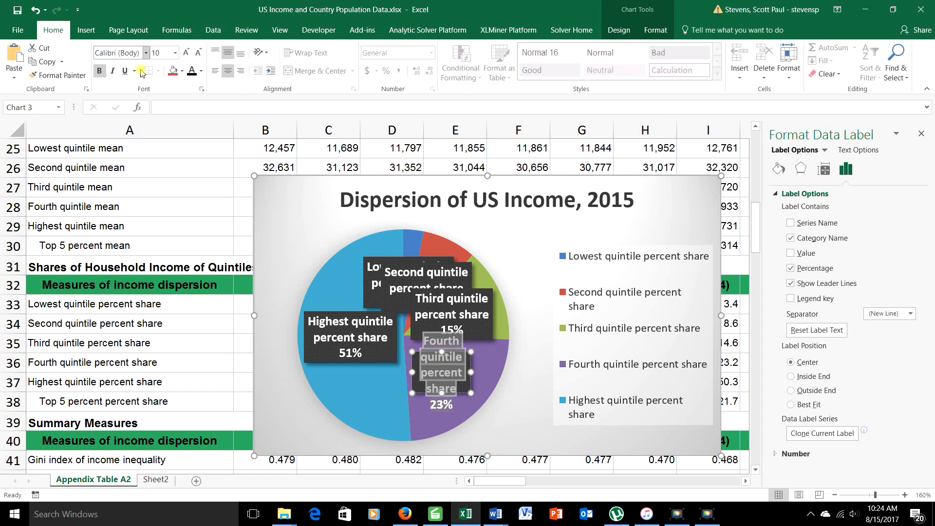
# Shrink the Fourth quintile label's name text to a tiny font size
pyautogui.click(199, 52)
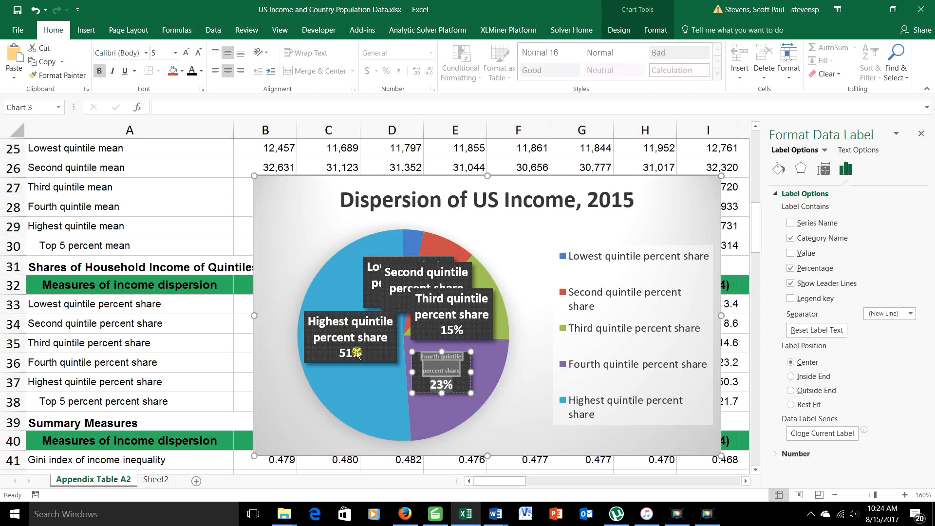
pyautogui.click(451, 391)
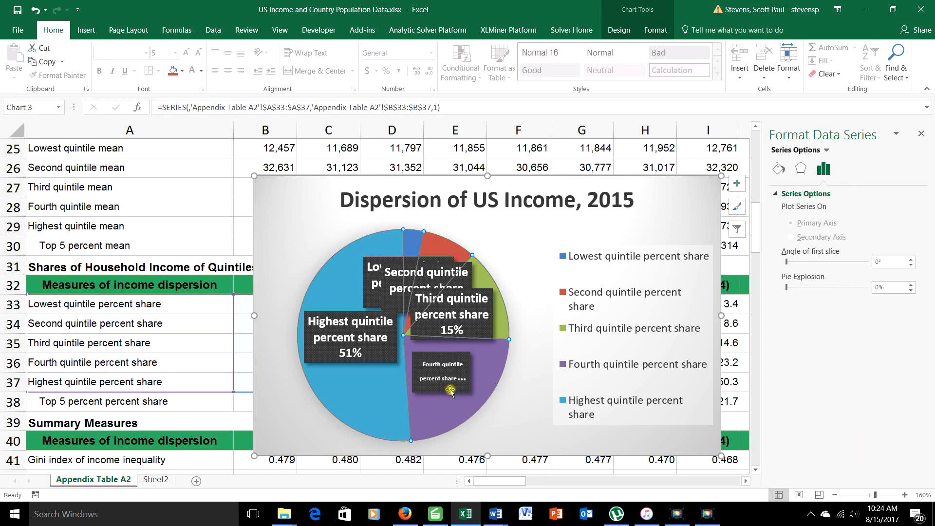
pyautogui.click(441, 370)
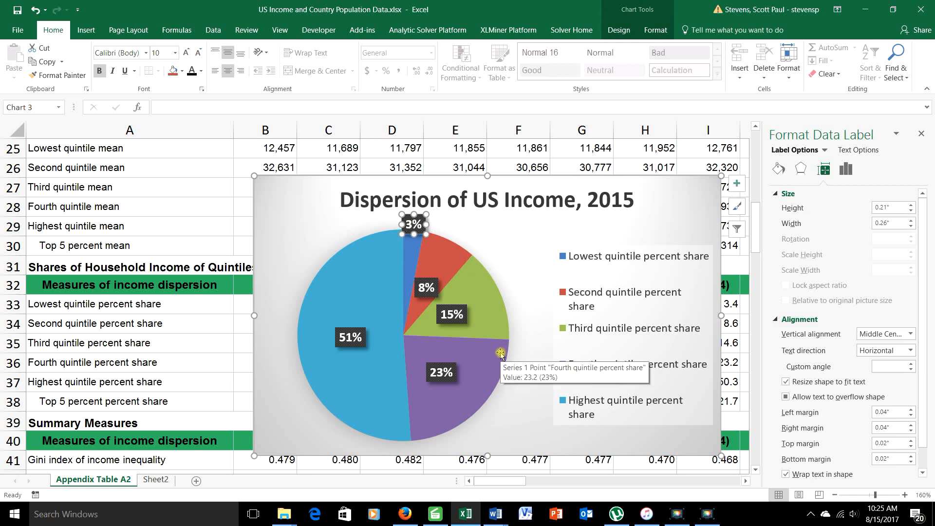
pyautogui.moveTo(486, 251)
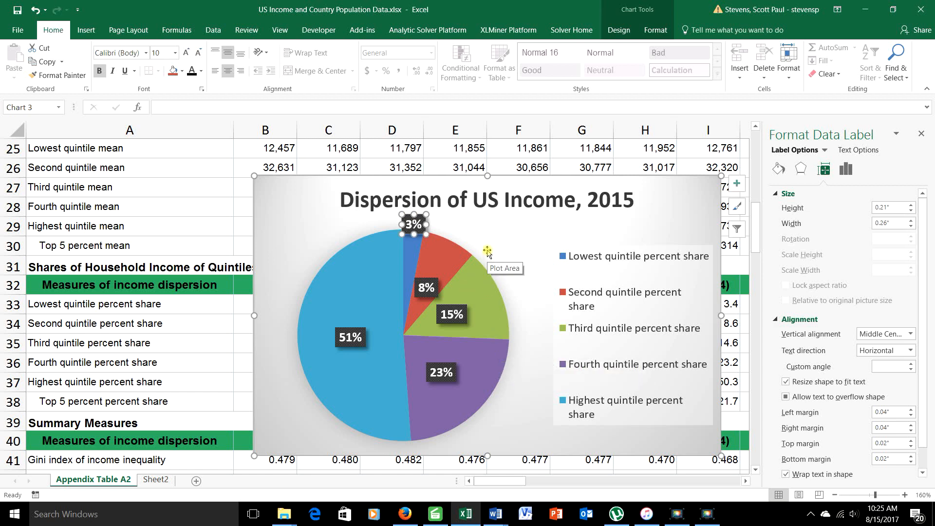
# Select the plot area so the pie can be resized smaller
pyautogui.click(473, 278)
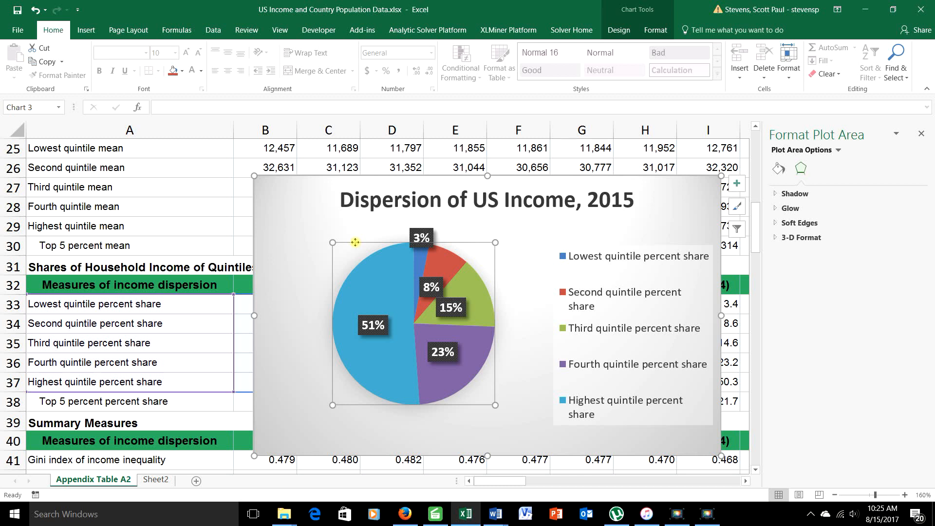
pyautogui.moveTo(355, 243)
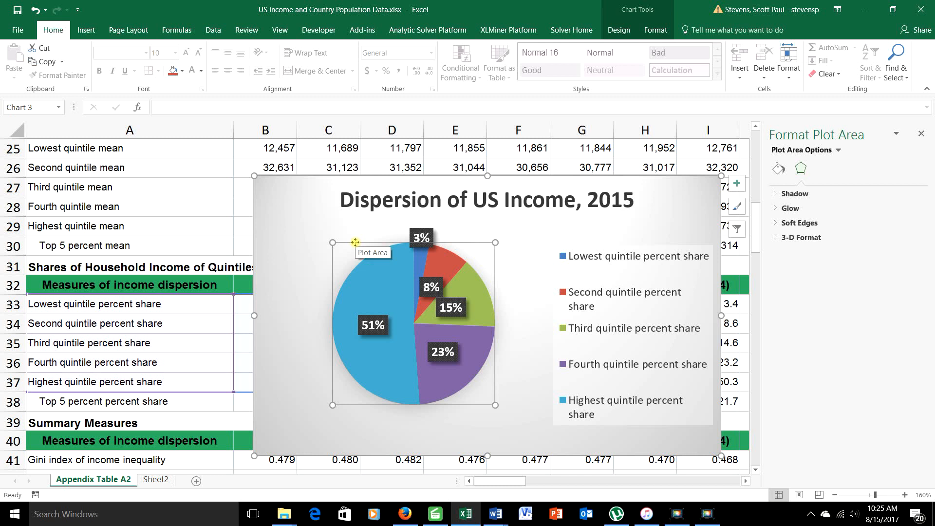
pyautogui.moveTo(309, 228)
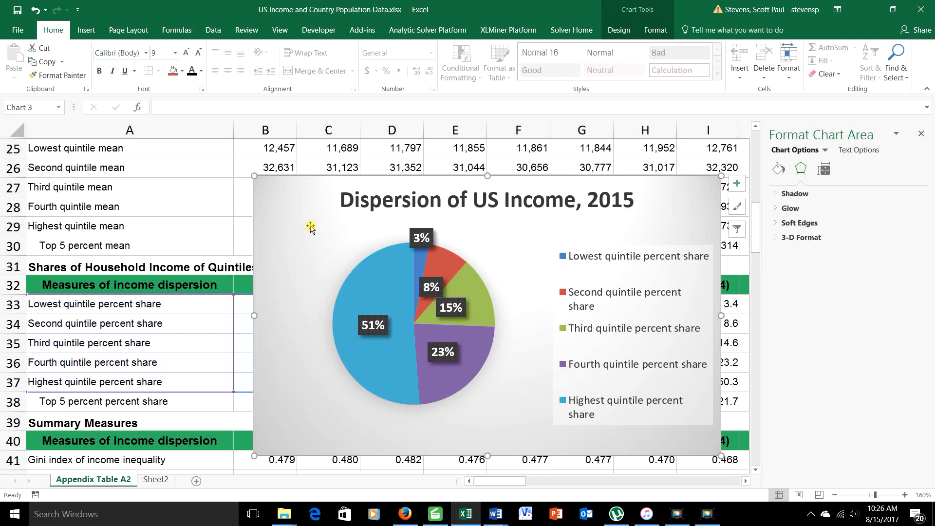
pyautogui.moveTo(290, 200)
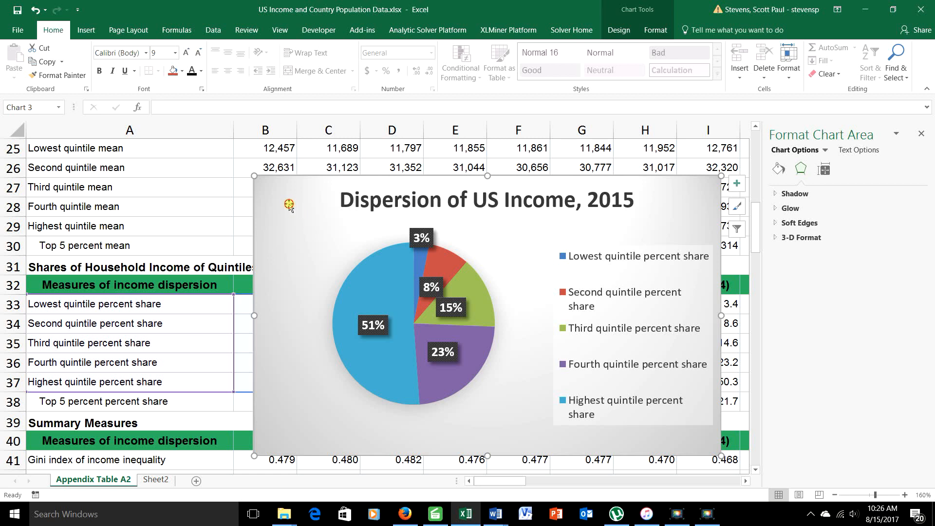
# Scroll back up to the Mean Household Income of Quintiles table and select cell B25
pyautogui.click(128, 168)
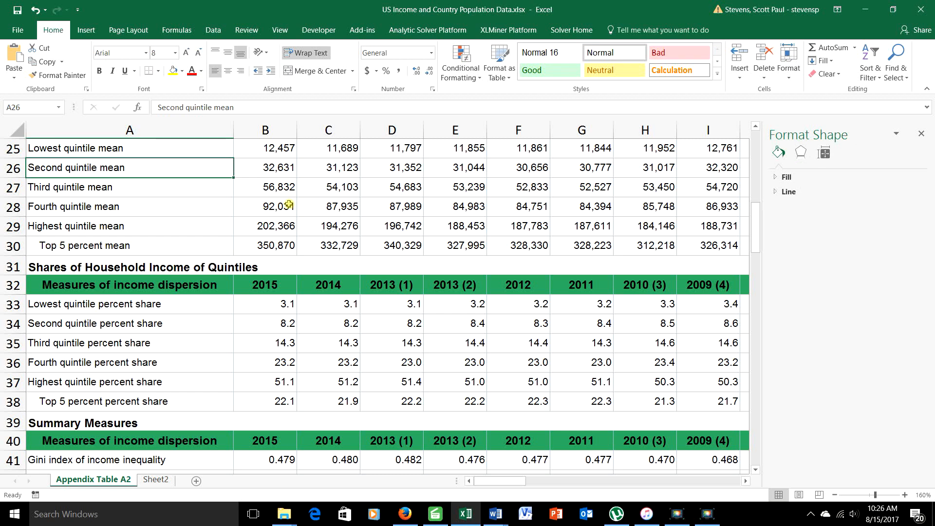
pyautogui.scroll(3)
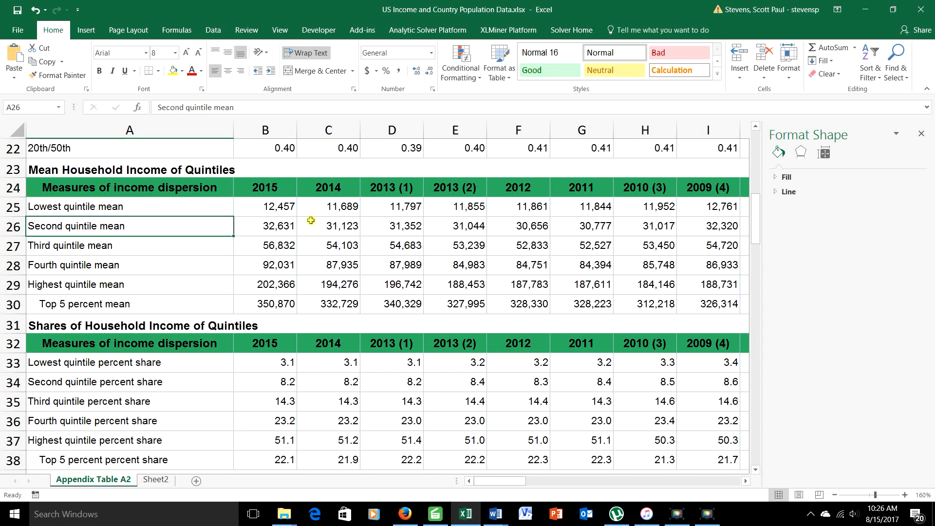
pyautogui.click(265, 206)
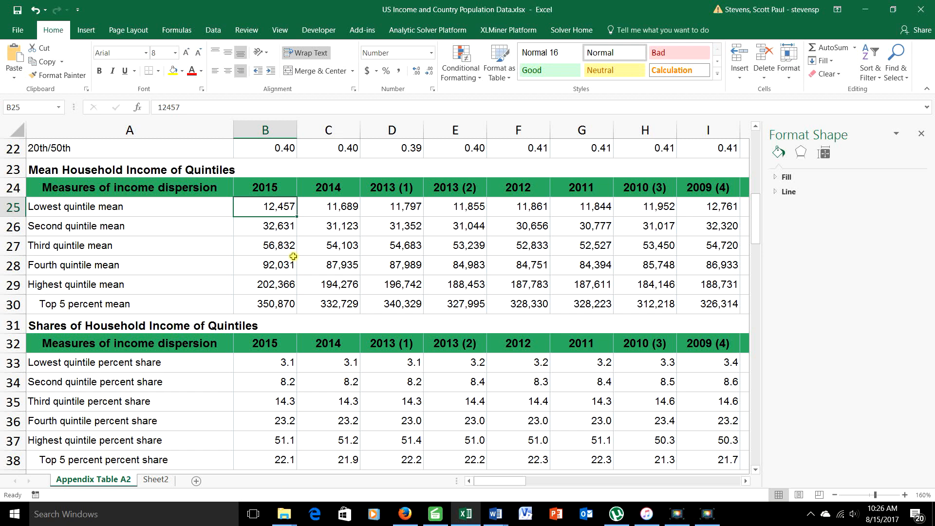
pyautogui.moveTo(265, 283)
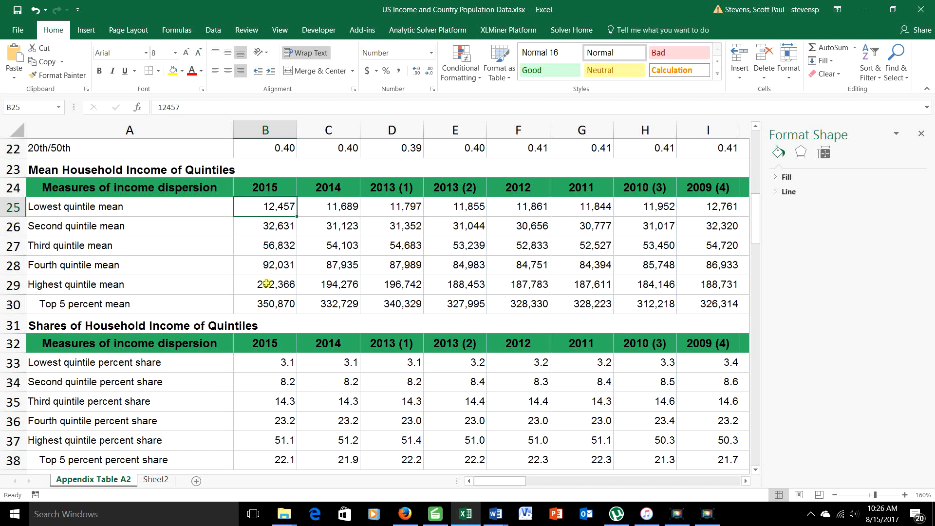
pyautogui.moveTo(265, 284)
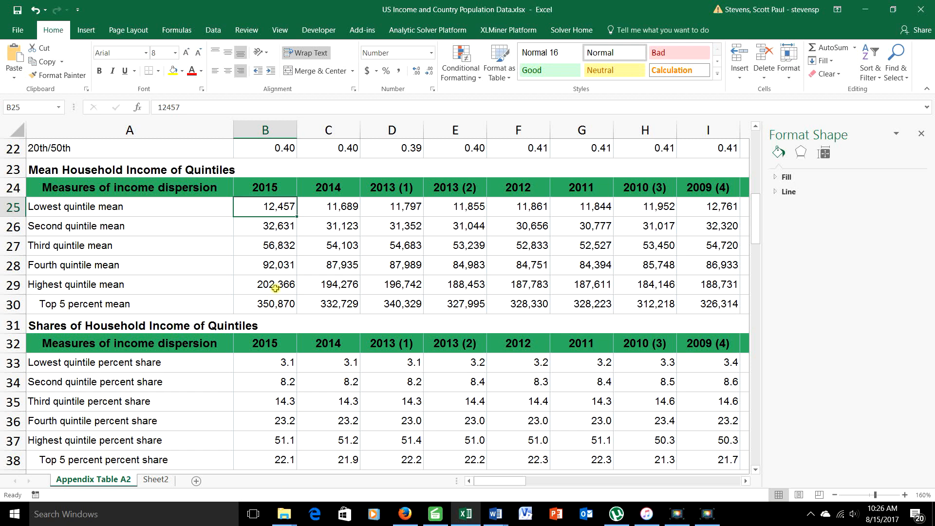
pyautogui.moveTo(219, 318)
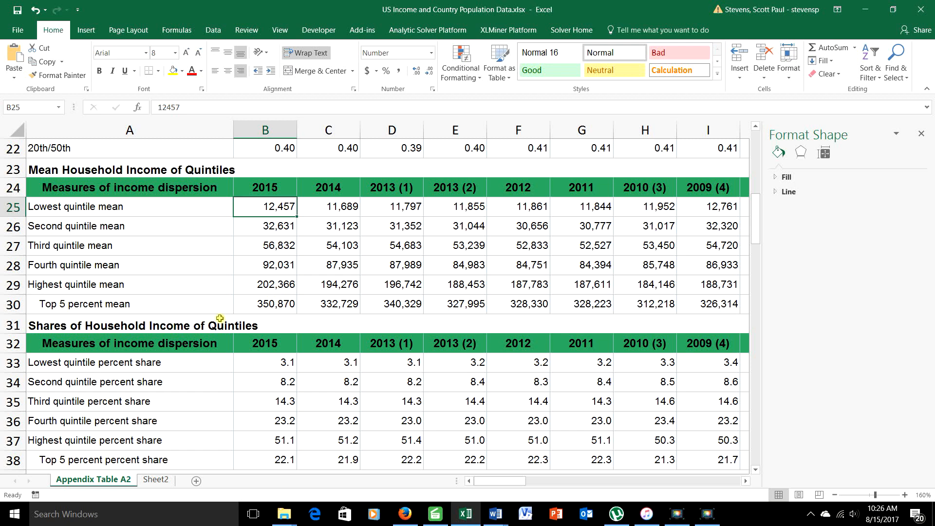
# Show Sheet2's world population 2017 country list and close the Format Shape pane
pyautogui.click(156, 479)
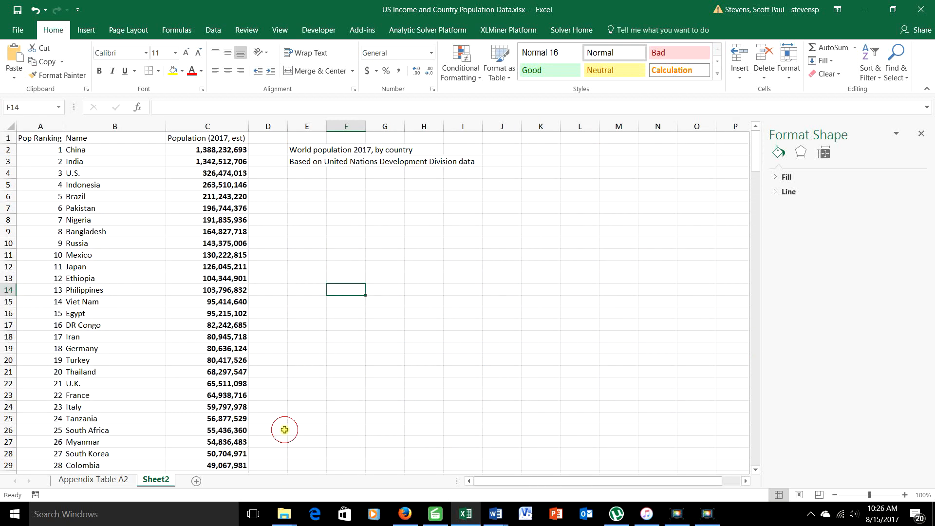
pyautogui.moveTo(284, 429)
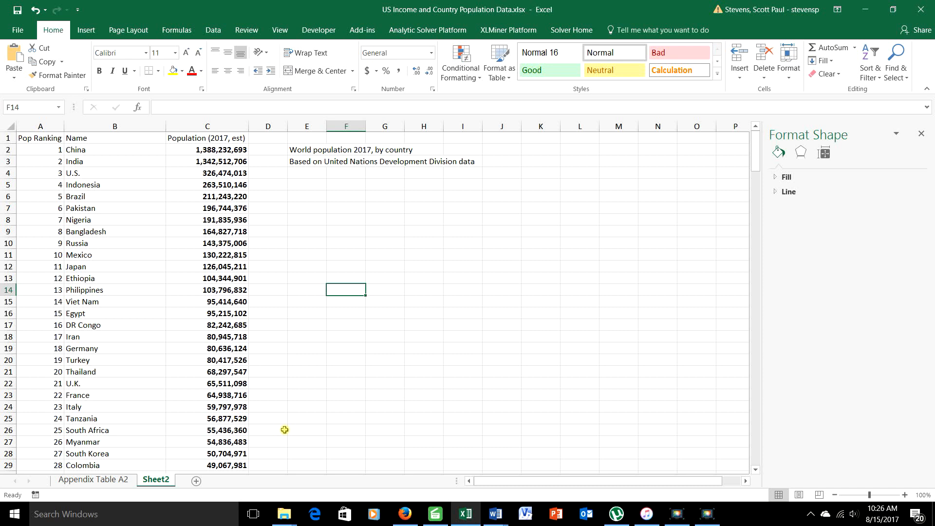
pyautogui.scroll(-3)
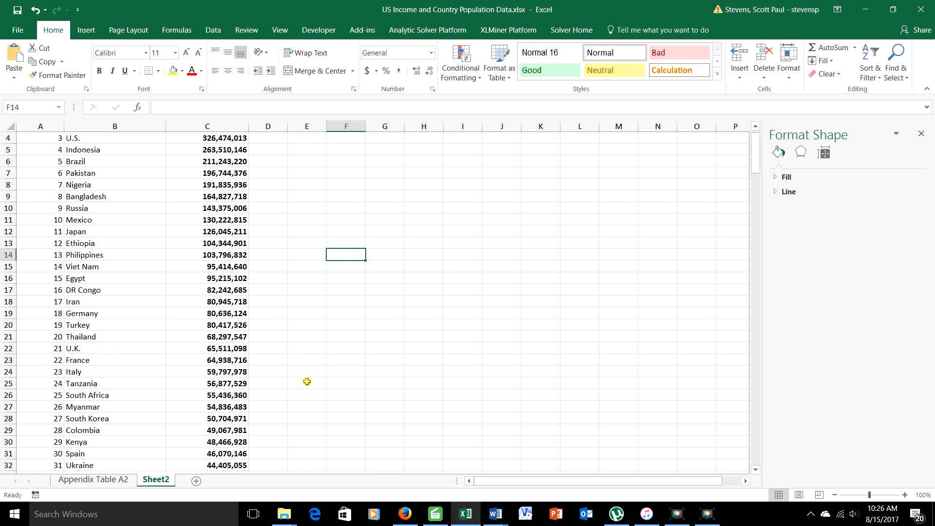
pyautogui.scroll(-3)
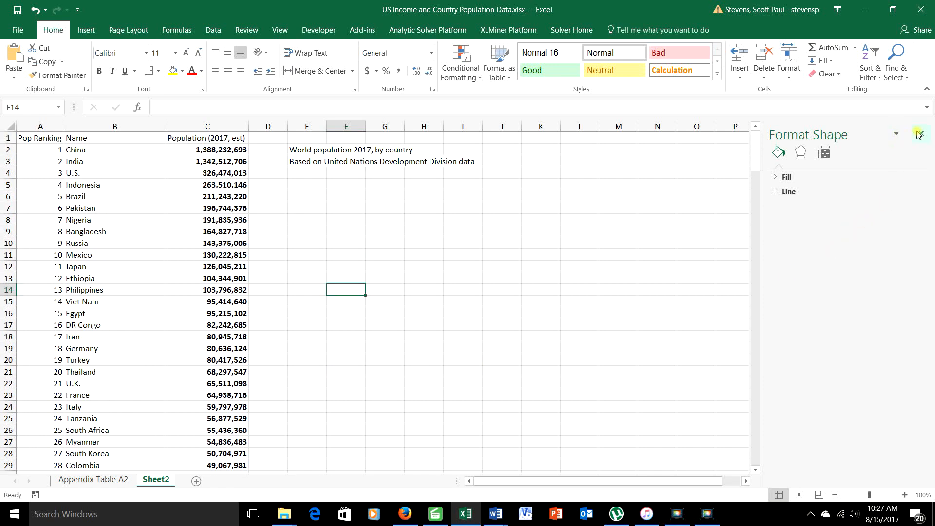
pyautogui.click(918, 134)
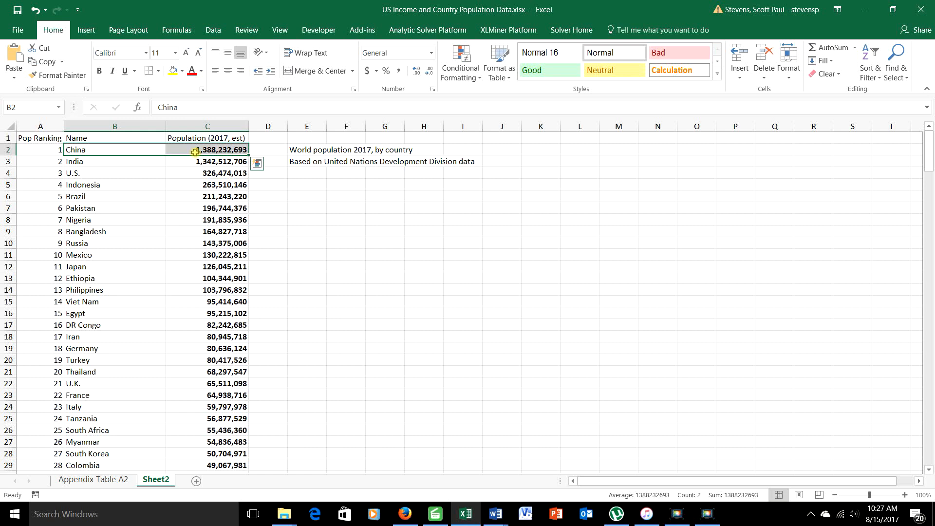
# Insert a 2-D pie chart of every country's 2017 population from B2:C234
pyautogui.scroll(-3)
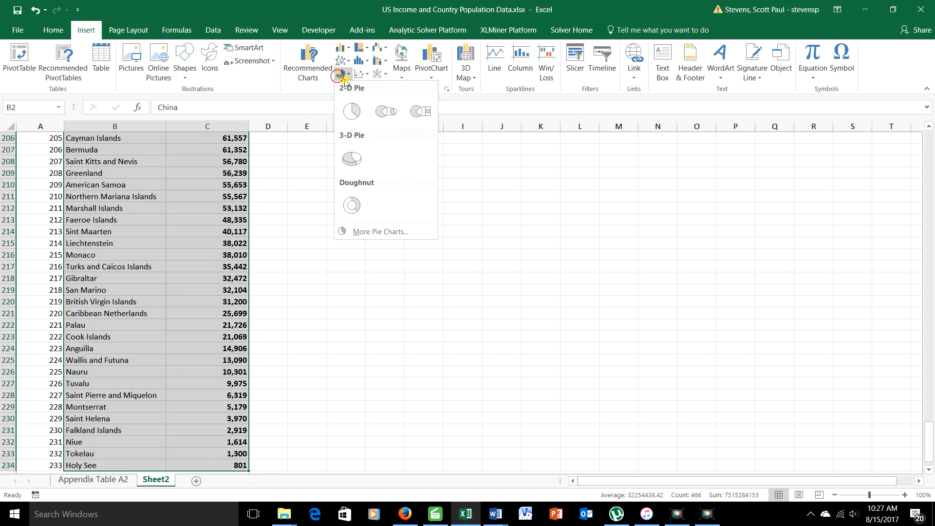
pyautogui.click(351, 111)
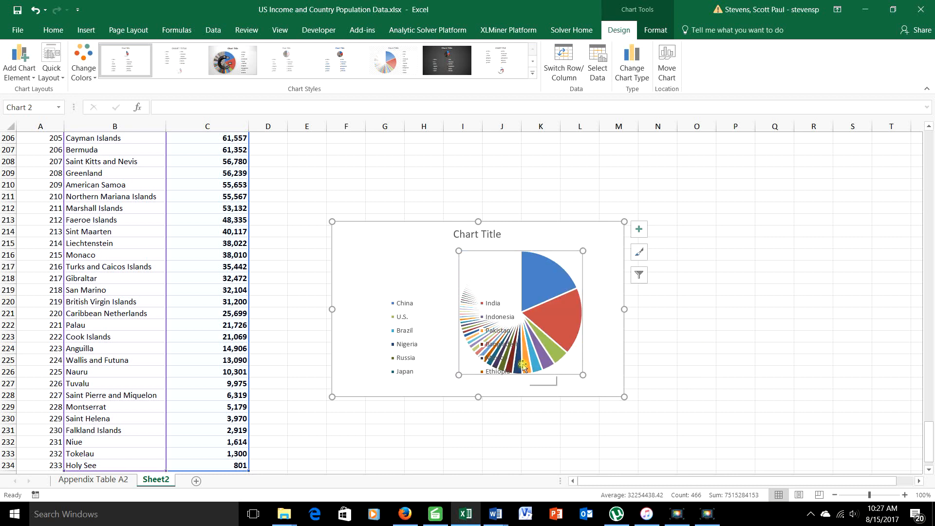
pyautogui.moveTo(468, 292)
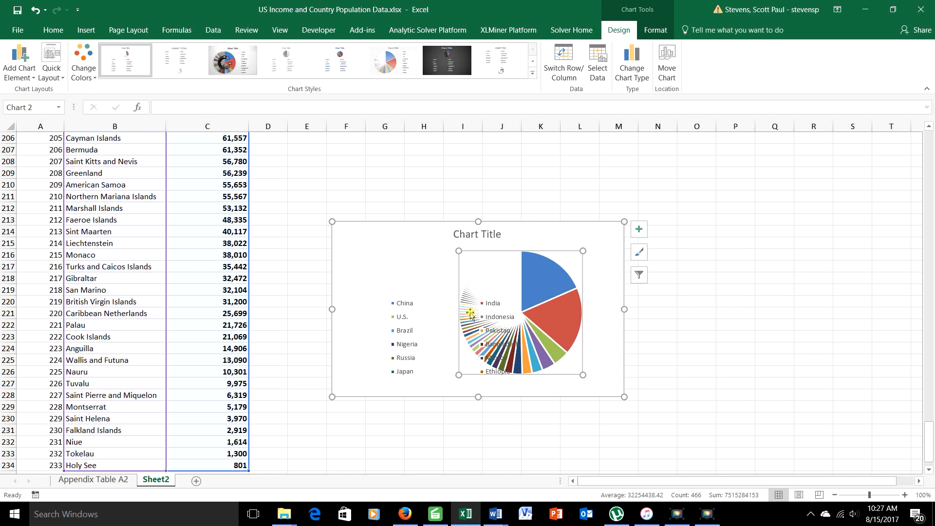
pyautogui.moveTo(482, 332)
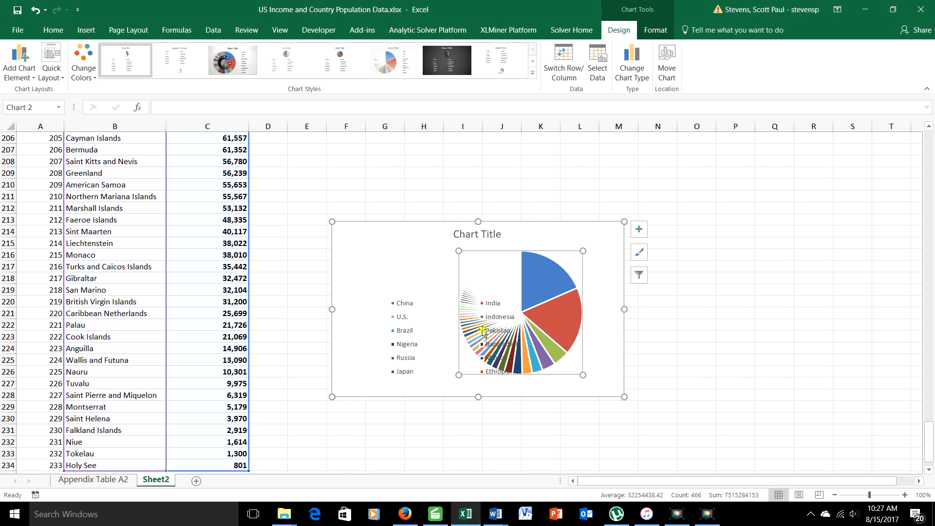
pyautogui.moveTo(503, 272)
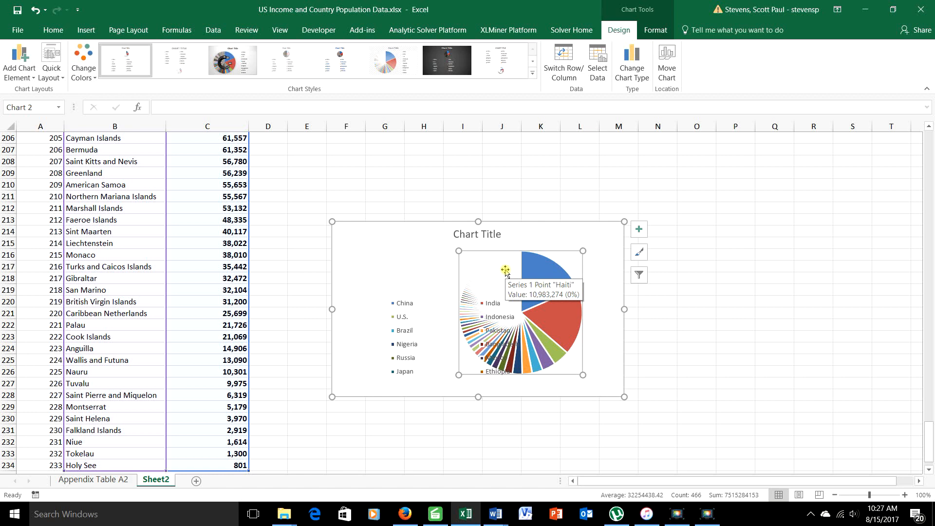
pyautogui.moveTo(503, 270)
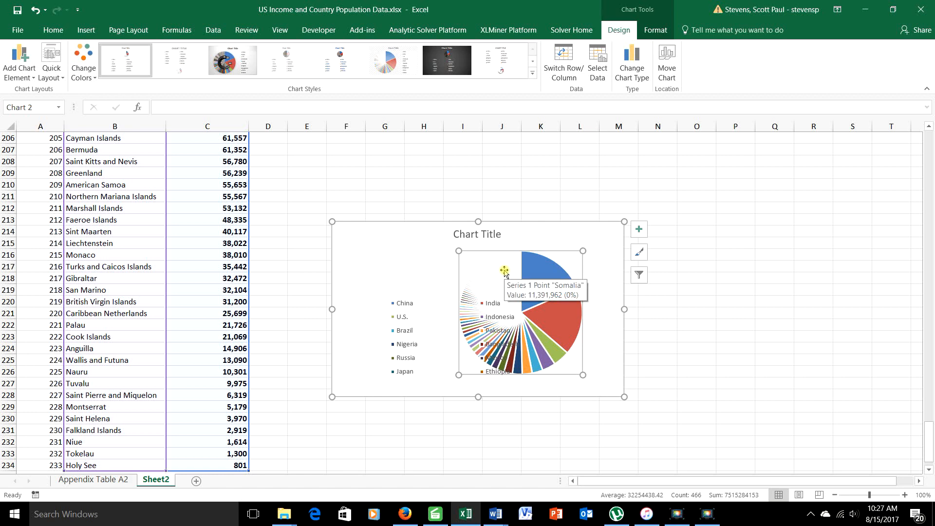
pyautogui.moveTo(373, 198)
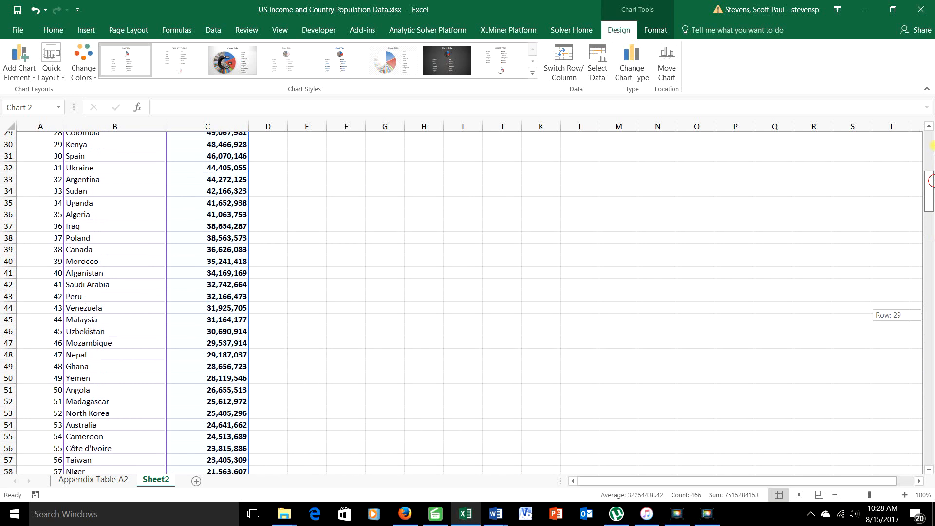
# Insert row 9 labelled 'All others' with a SUM of the remaining countries' populations
pyautogui.scroll(3)
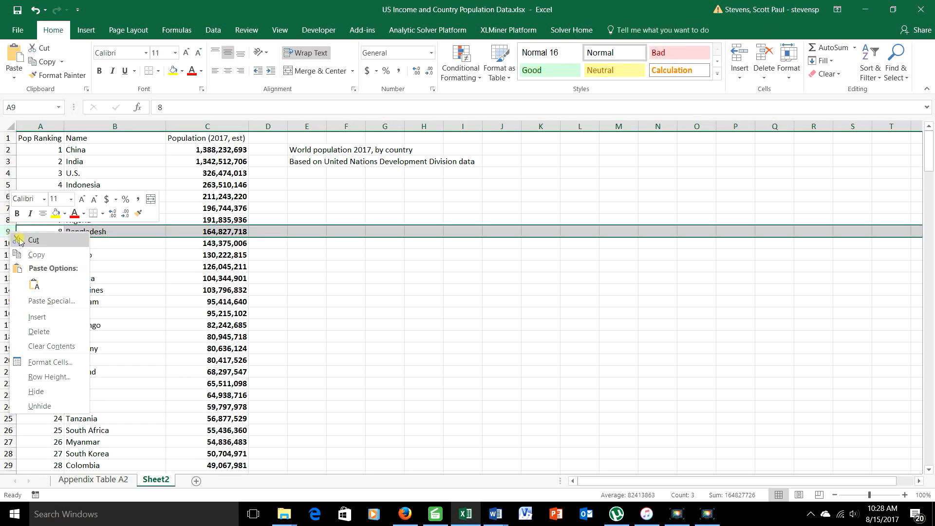
pyautogui.click(37, 316)
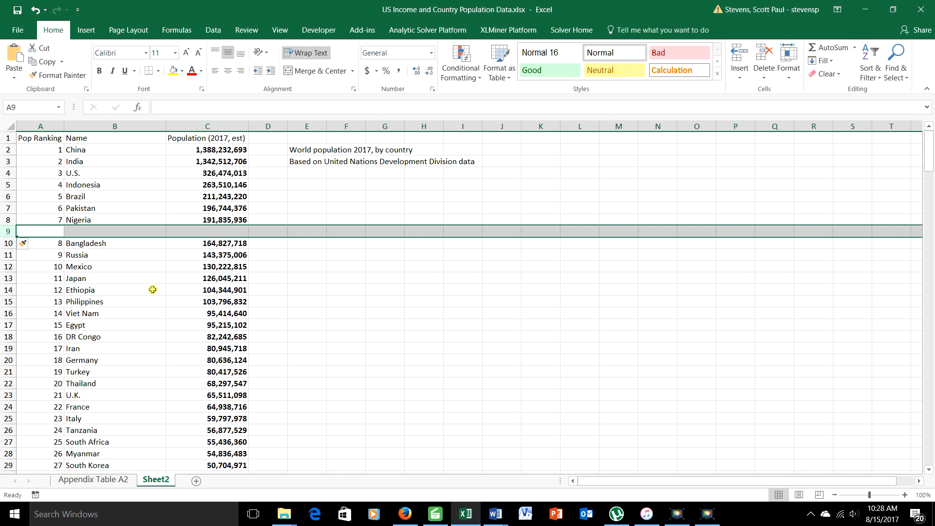
pyautogui.click(115, 231)
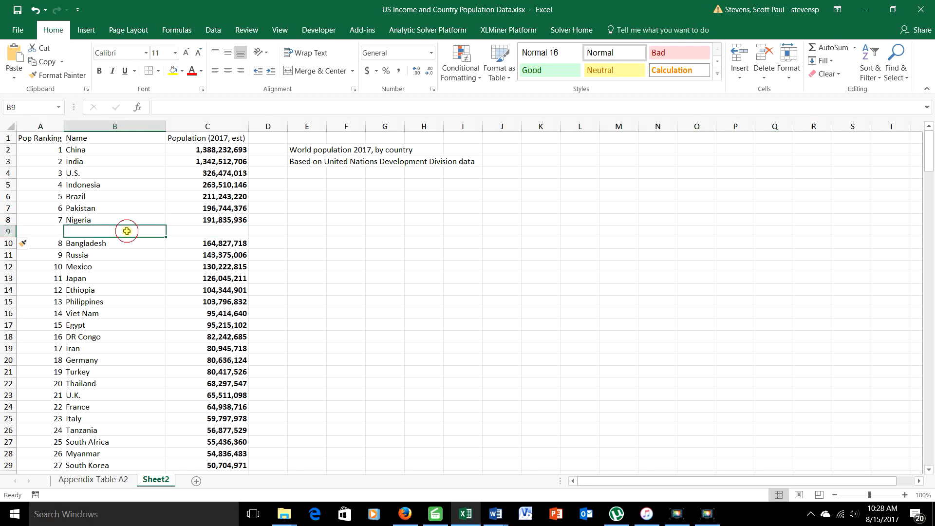
pyautogui.write('O')
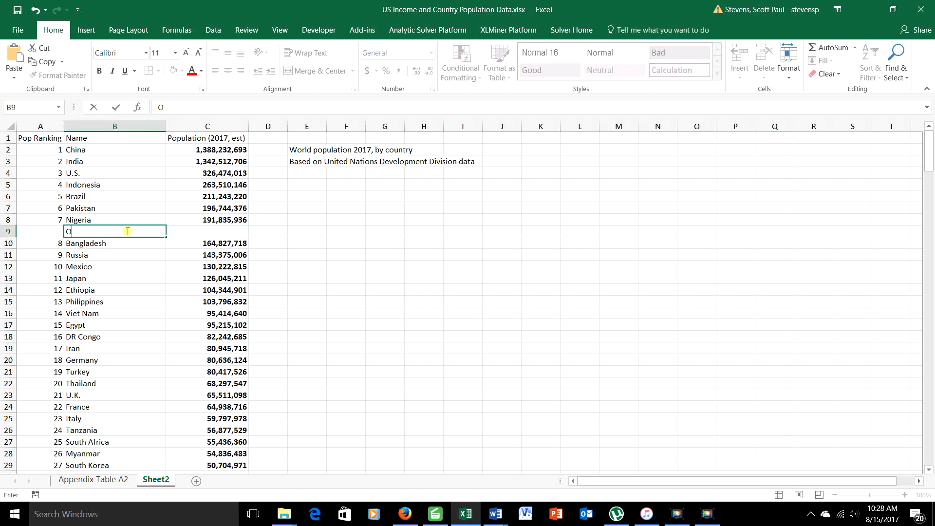
pyautogui.write('ll other')
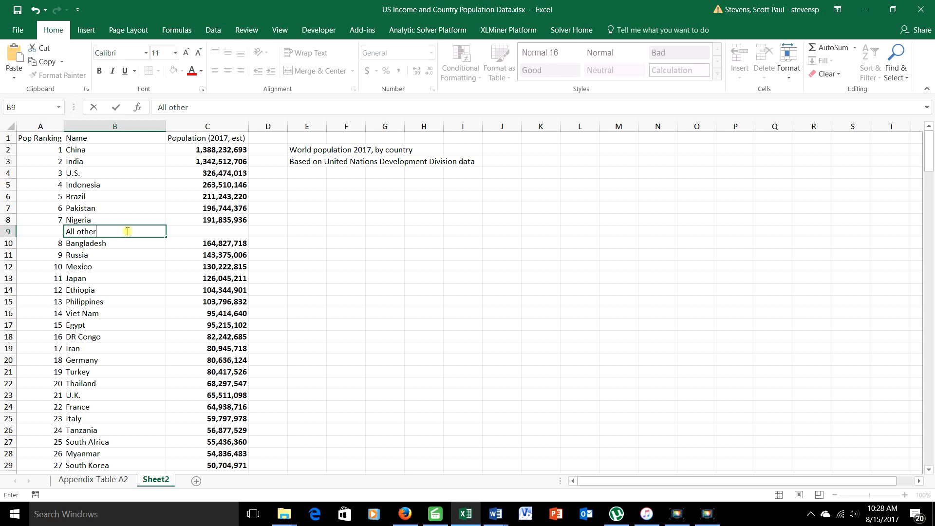
pyautogui.write('=su')
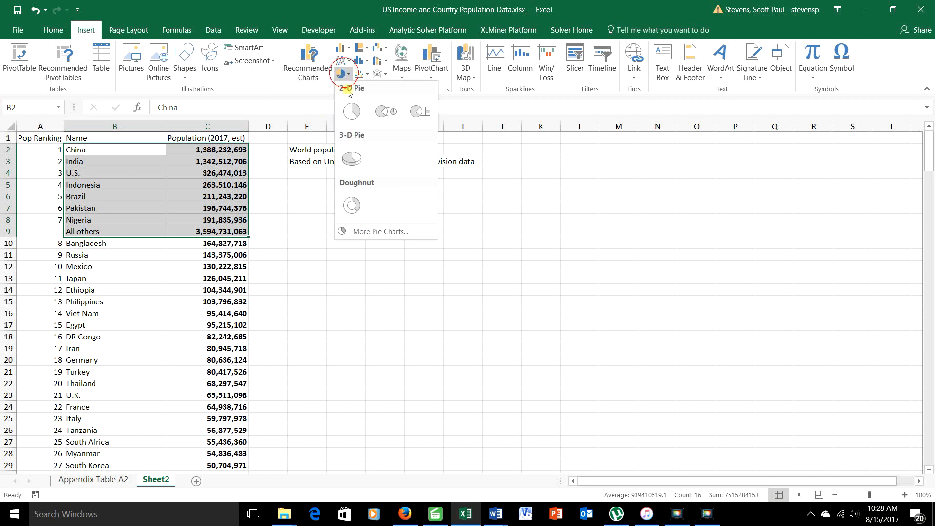
# Insert a 2-D pie of B2:C9 (top seven plus All others) and apply the dark chart style
pyautogui.click(350, 111)
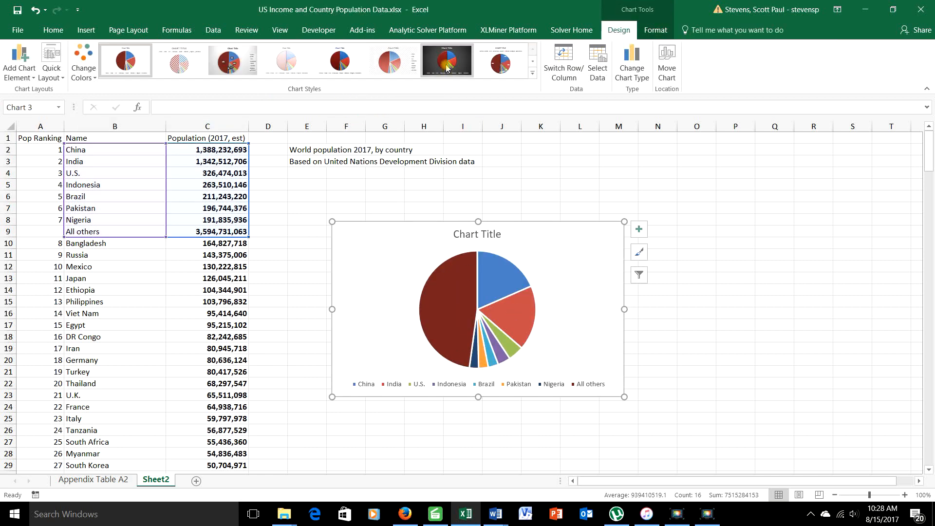
pyautogui.click(446, 59)
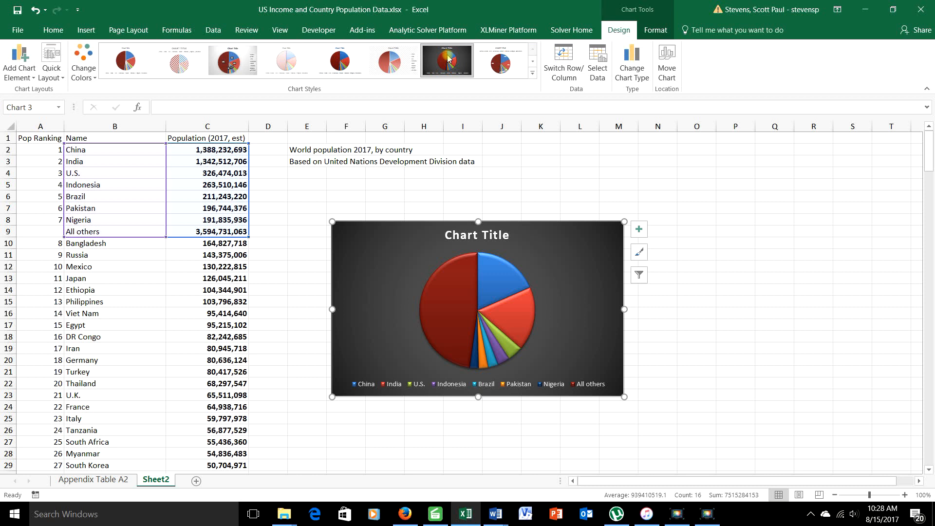
pyautogui.moveTo(286, 60)
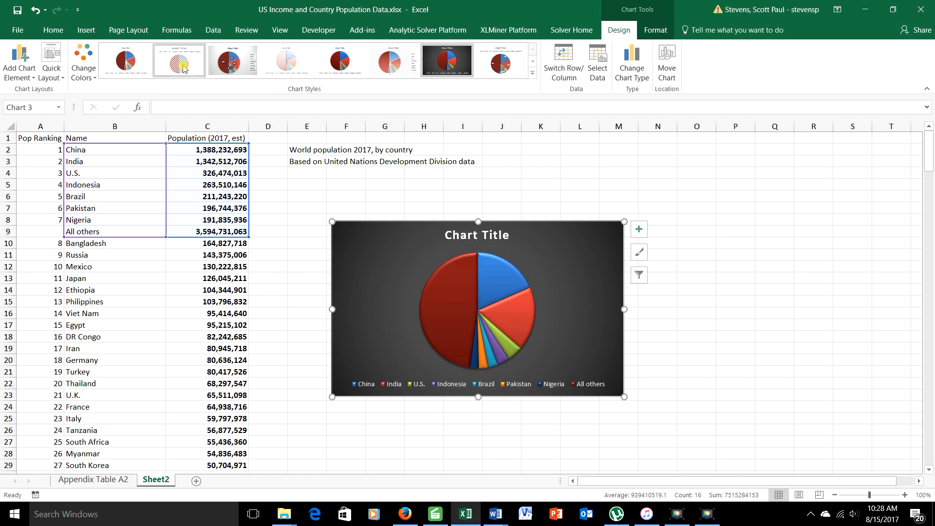
pyautogui.click(19, 62)
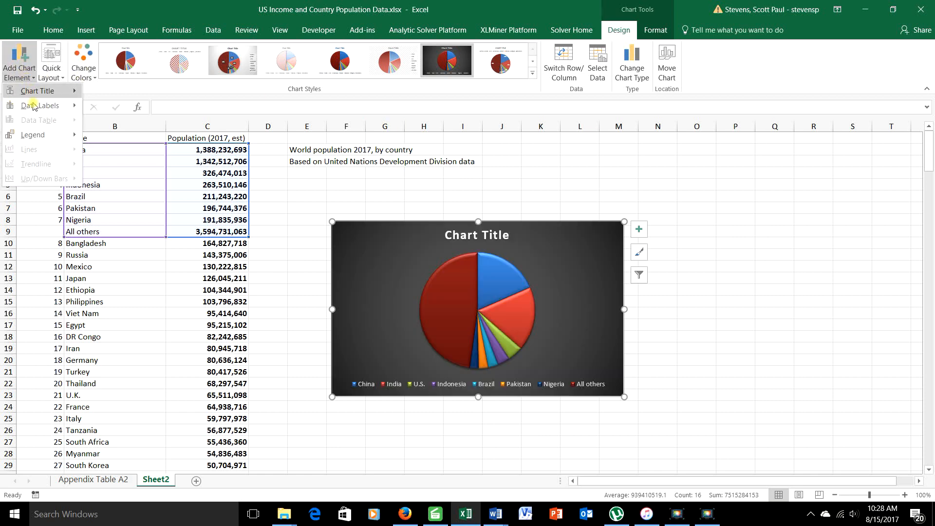
# Add data labels showing category name with value via More Data Label Options
pyautogui.click(40, 105)
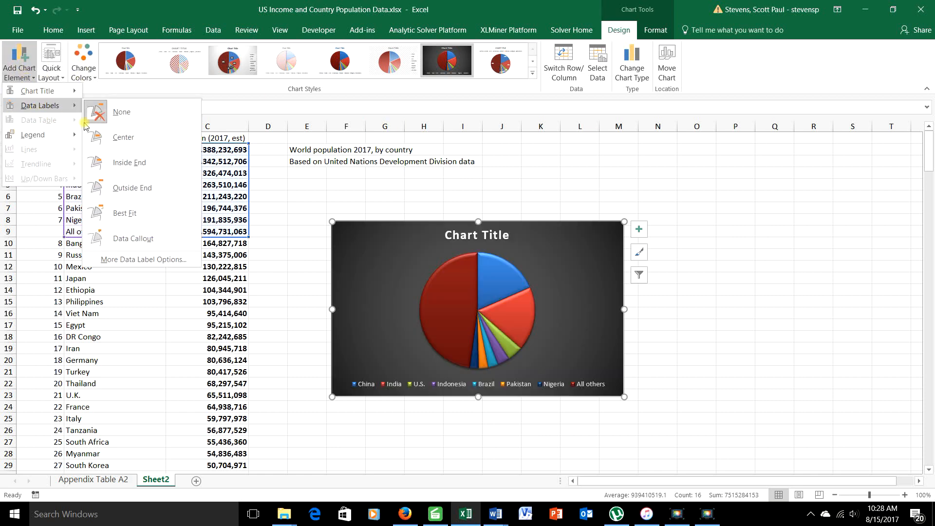
pyautogui.click(142, 259)
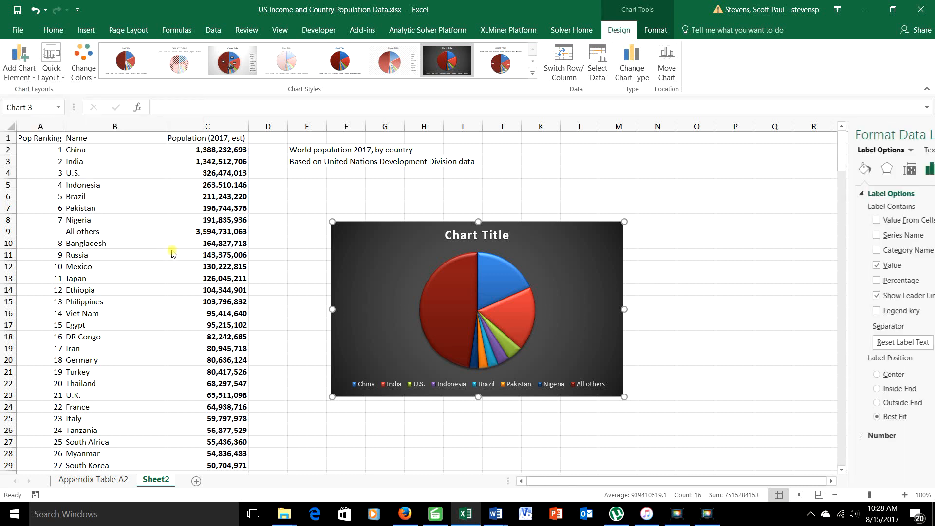
pyautogui.click(791, 264)
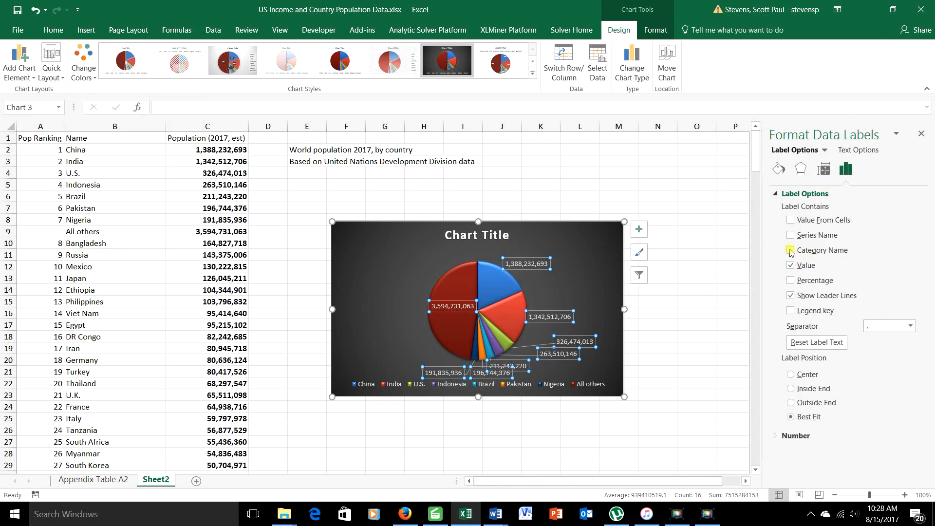
pyautogui.click(790, 251)
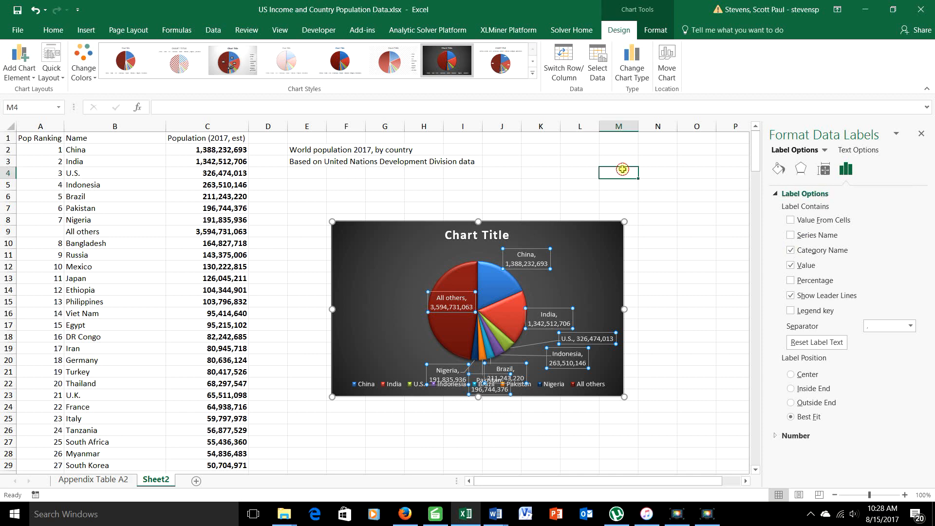
pyautogui.click(590, 386)
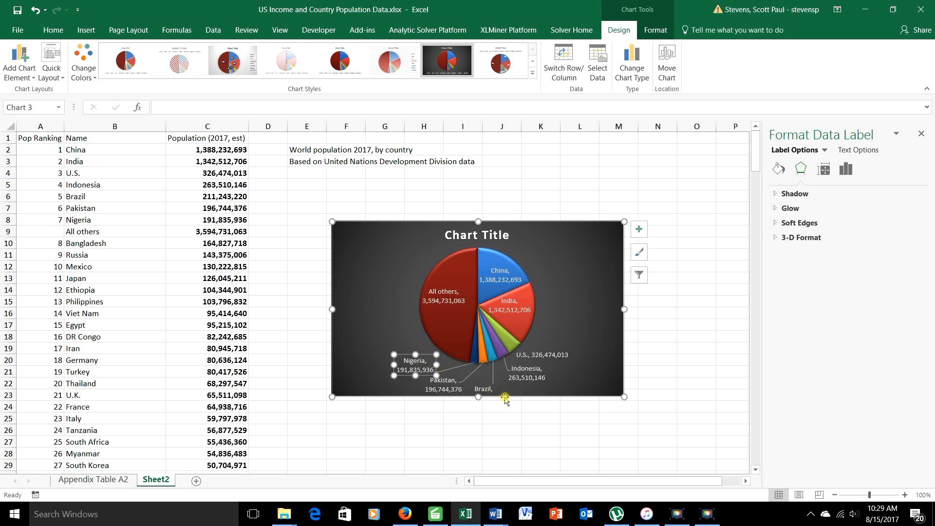
# Drag the overlapping Nigeria, Pakistan and Brazil labels apart and reselect the chart
pyautogui.click(483, 388)
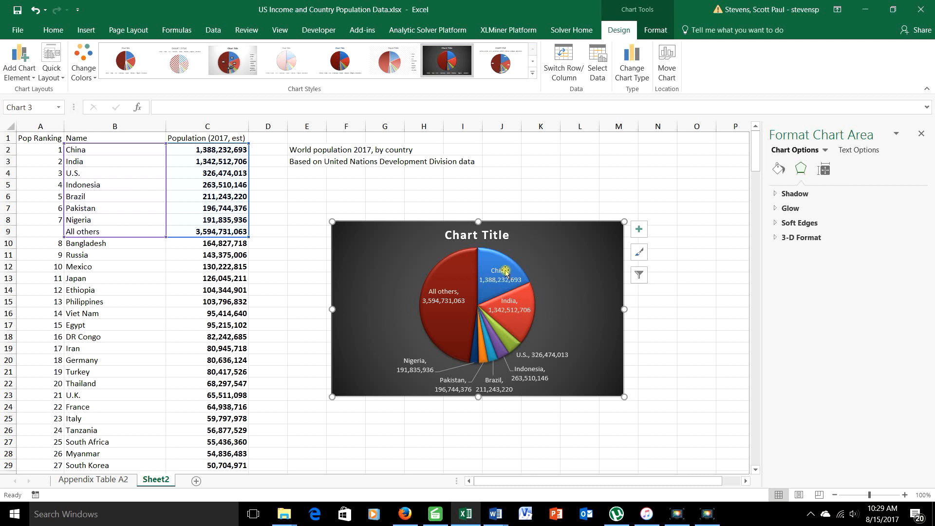
pyautogui.moveTo(511, 338)
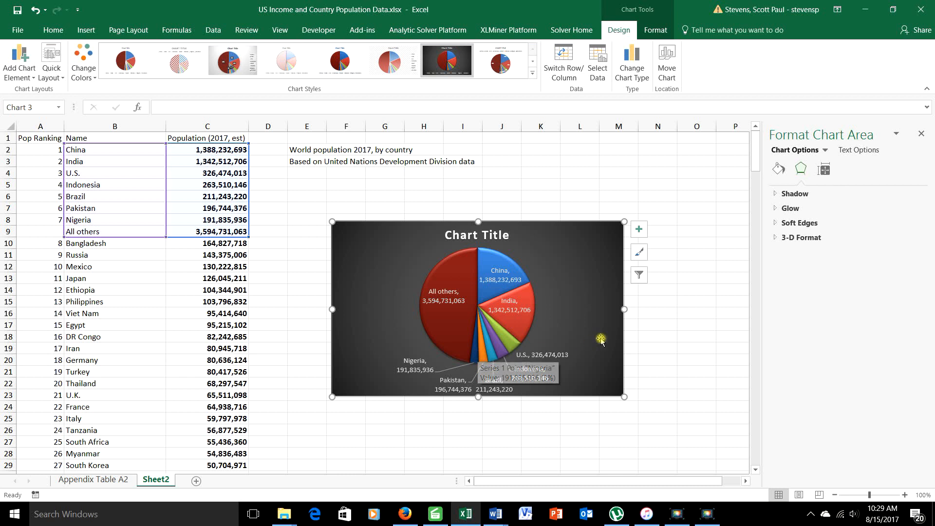
pyautogui.moveTo(570, 340)
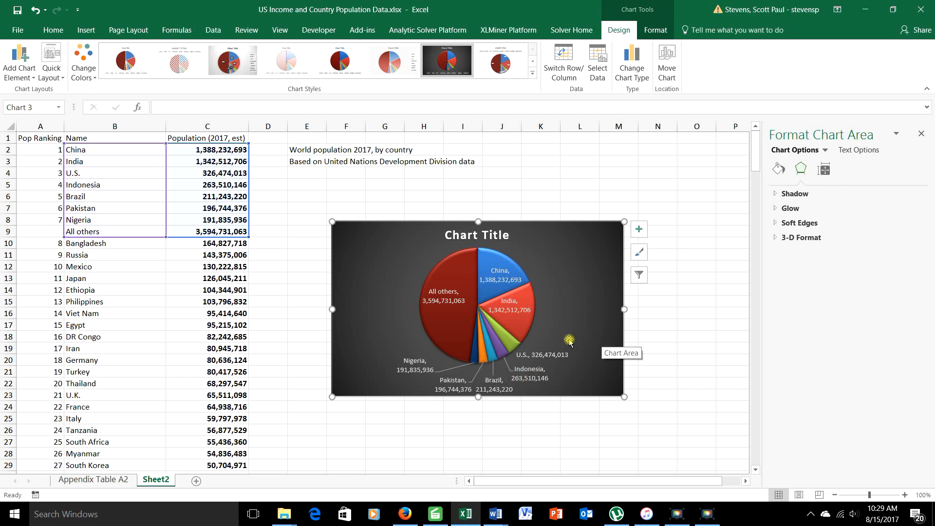
pyautogui.moveTo(465, 273)
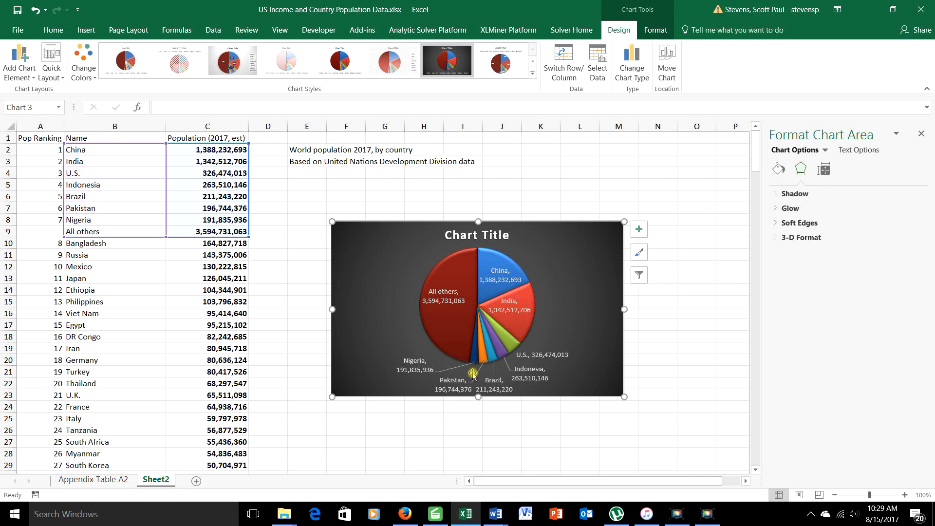
pyautogui.moveTo(474, 368)
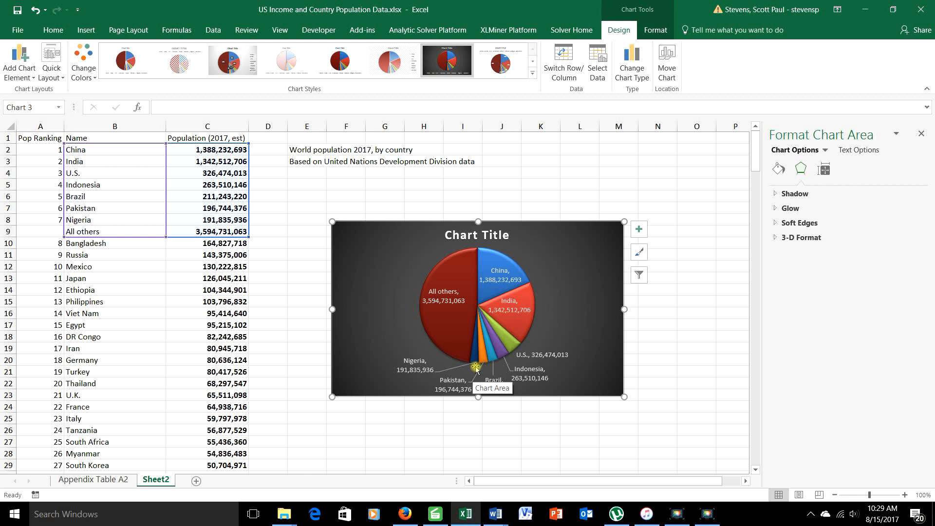
# Preview Data Callout labels, then return to More Data Label Options at best-fit placement
pyautogui.click(19, 61)
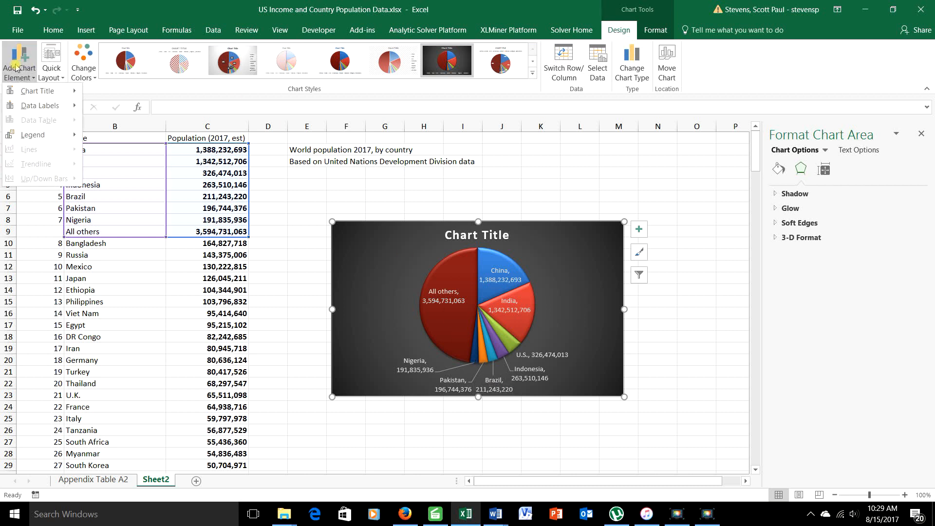
pyautogui.click(40, 105)
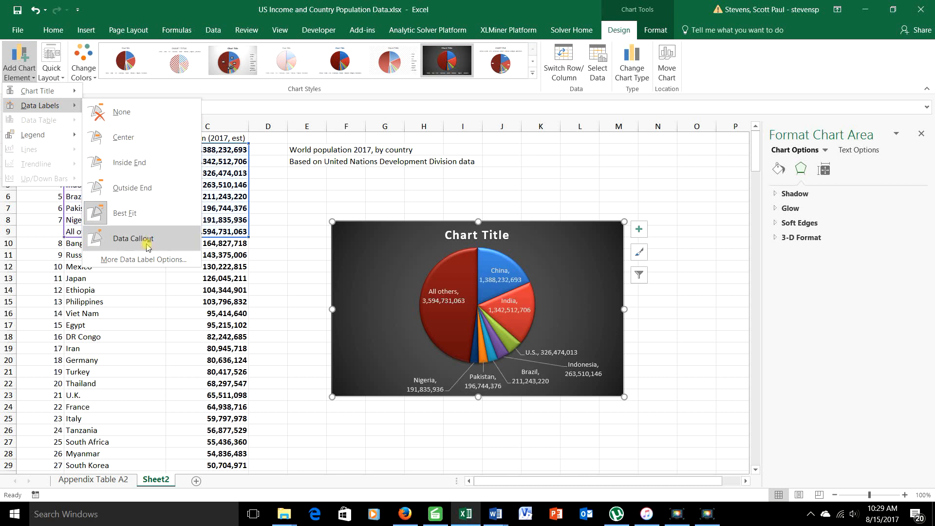
pyautogui.click(134, 239)
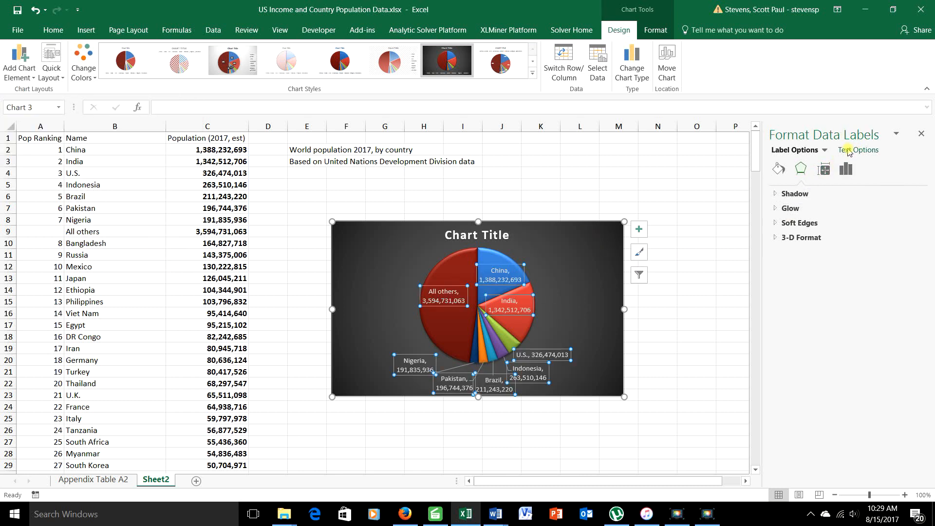
pyautogui.click(798, 150)
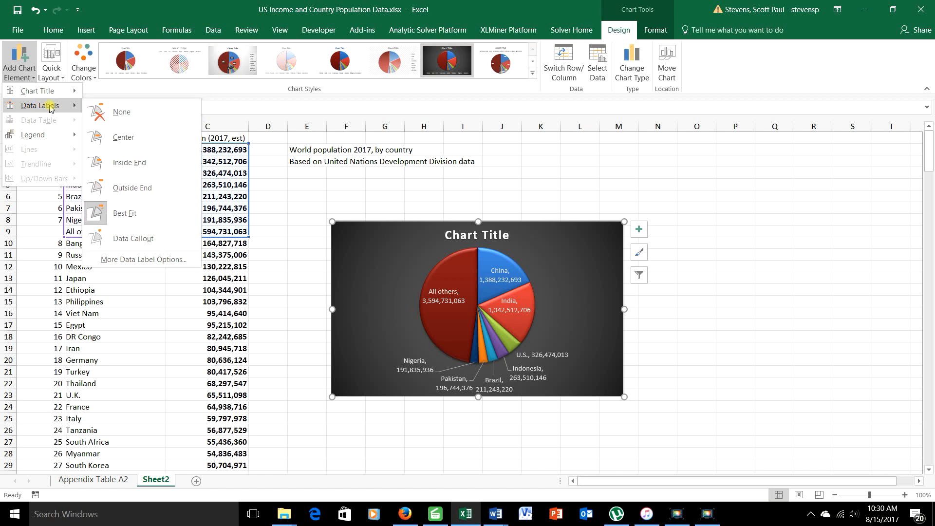
pyautogui.click(142, 259)
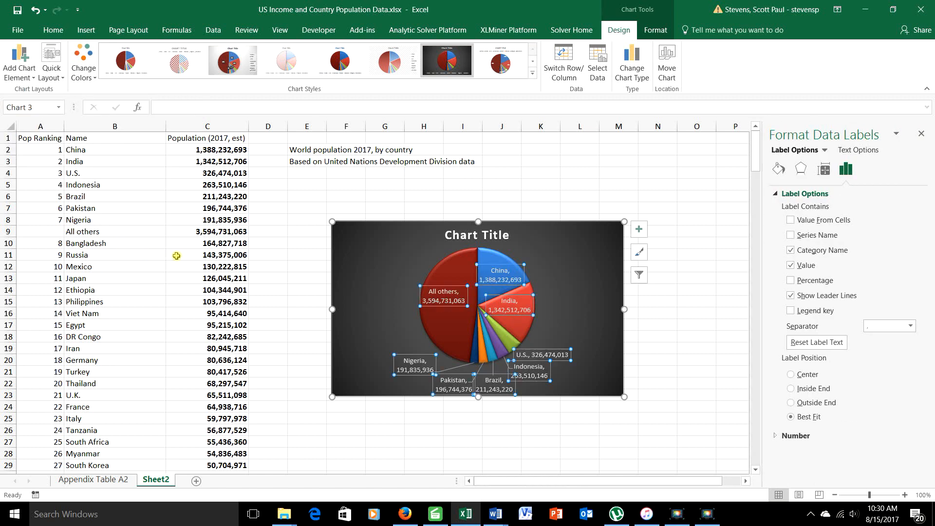